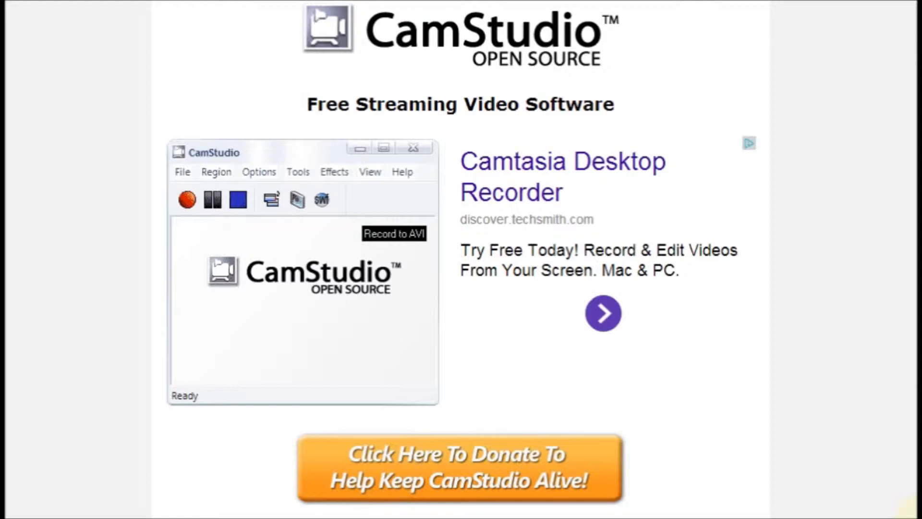
mouse_move(909, 103)
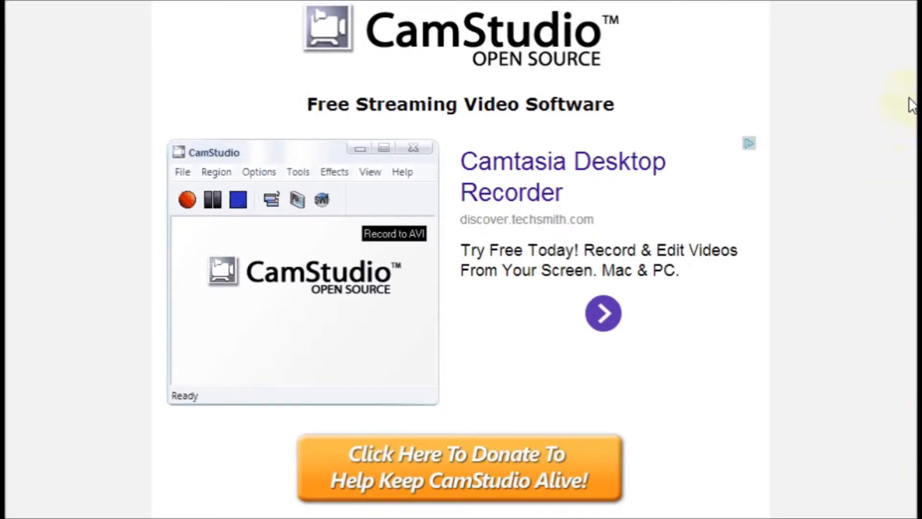
mouse_move(911, 105)
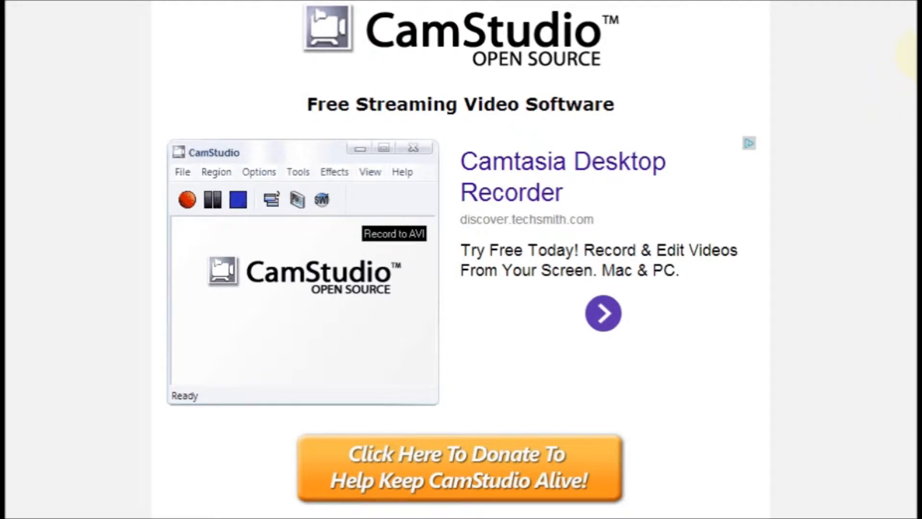
Scroll the camstudio.org page down to the CamStudio 2.7 and Lossless Codec v1.5 download links
scroll("down", 3)
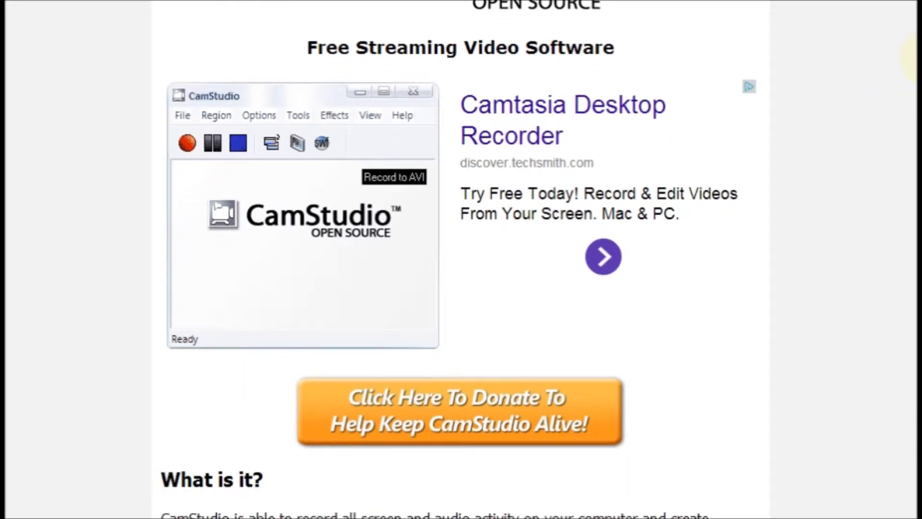
scroll("down", 3)
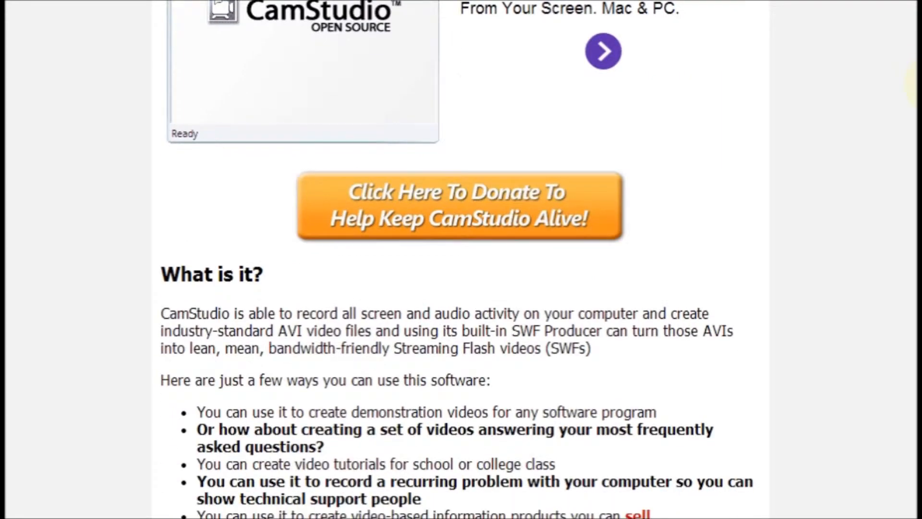
scroll("down", 3)
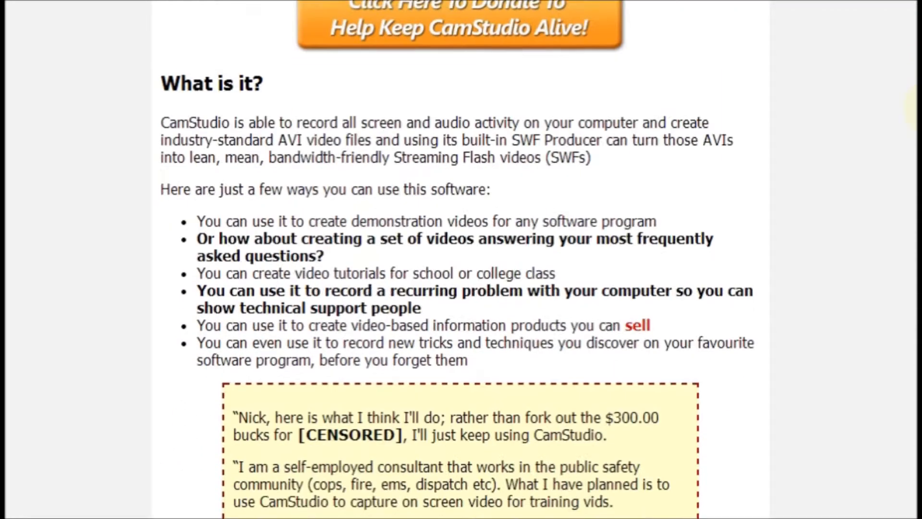
scroll("down", 3)
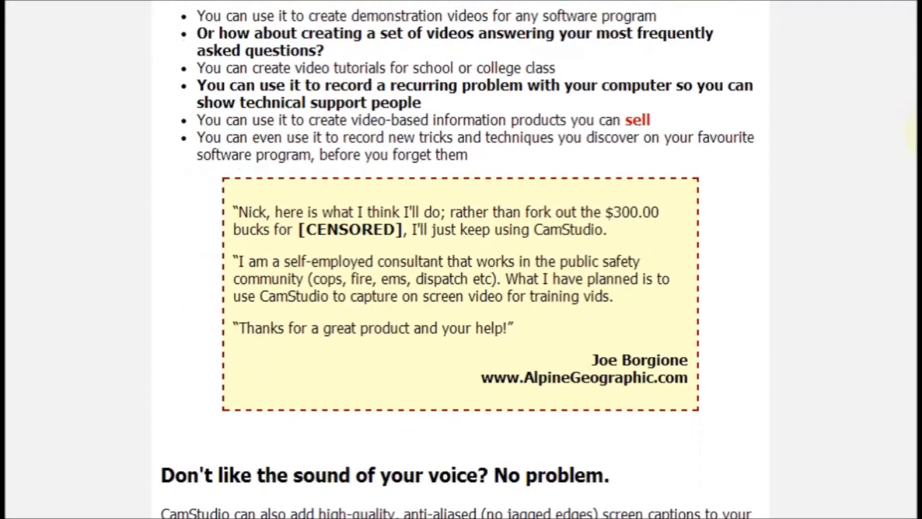
scroll("down", 3)
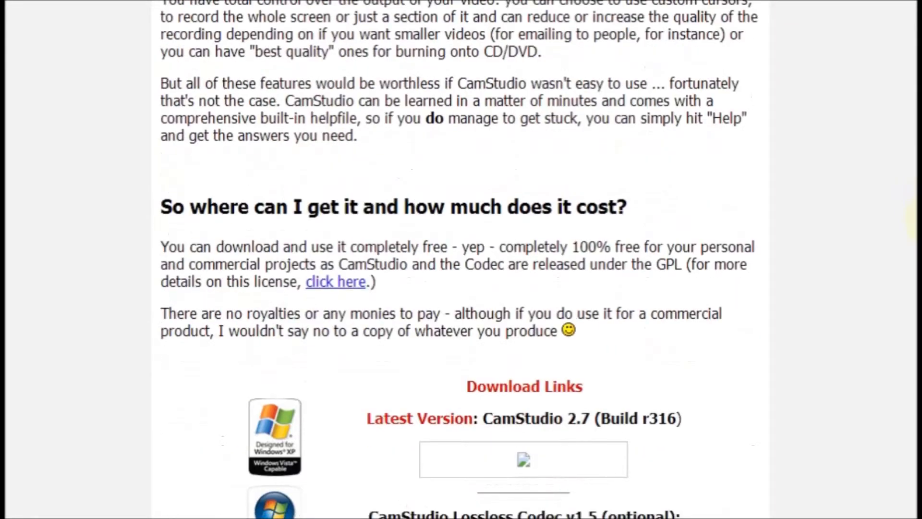
scroll("down", 3)
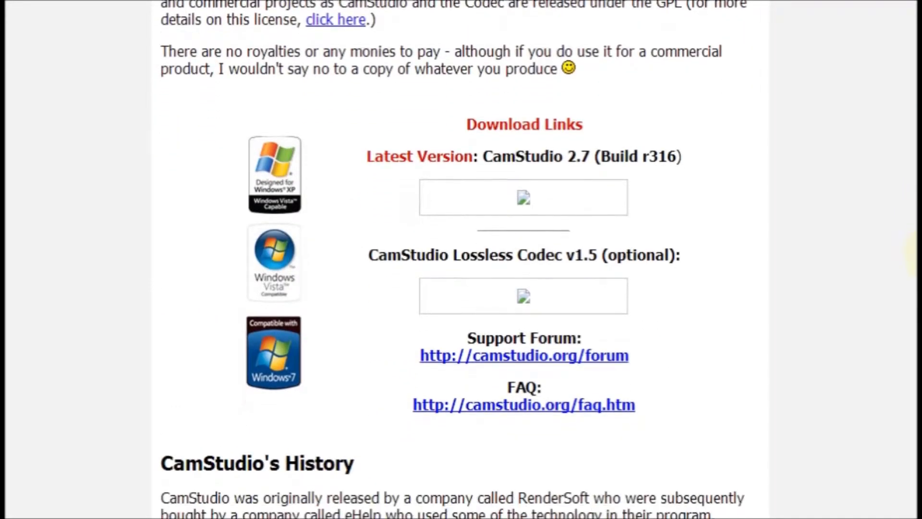
scroll("down", 3)
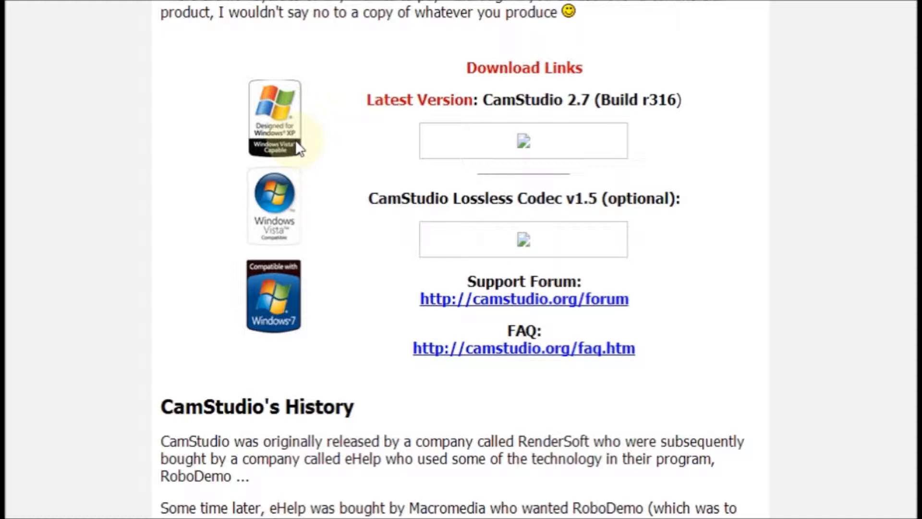
mouse_move(299, 234)
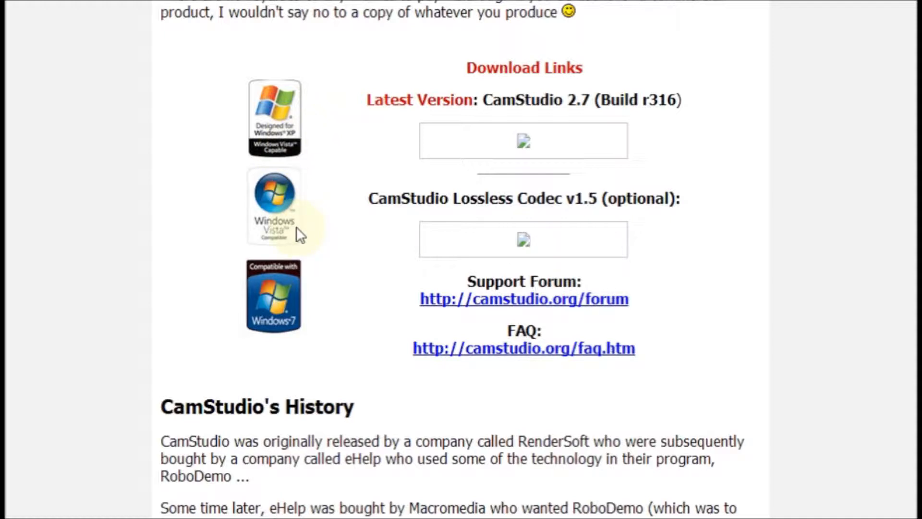
mouse_move(294, 309)
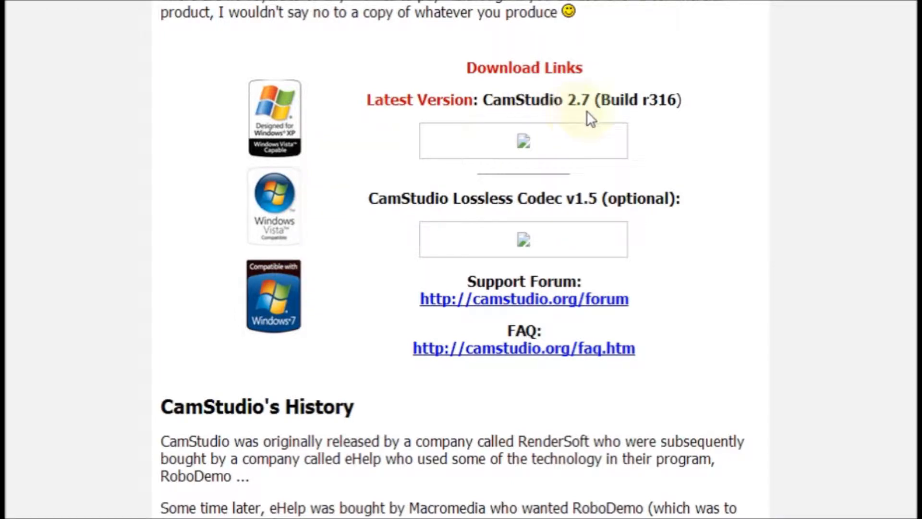
mouse_move(582, 123)
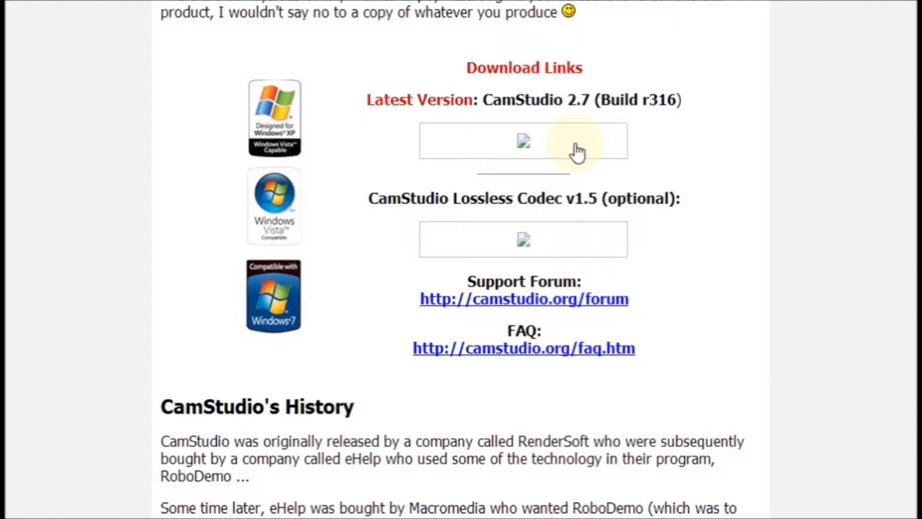
mouse_move(626, 229)
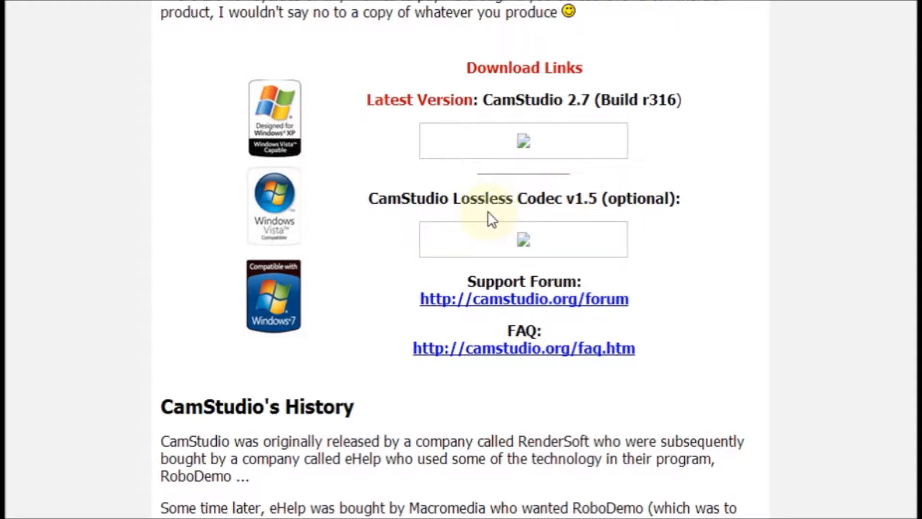
mouse_move(443, 218)
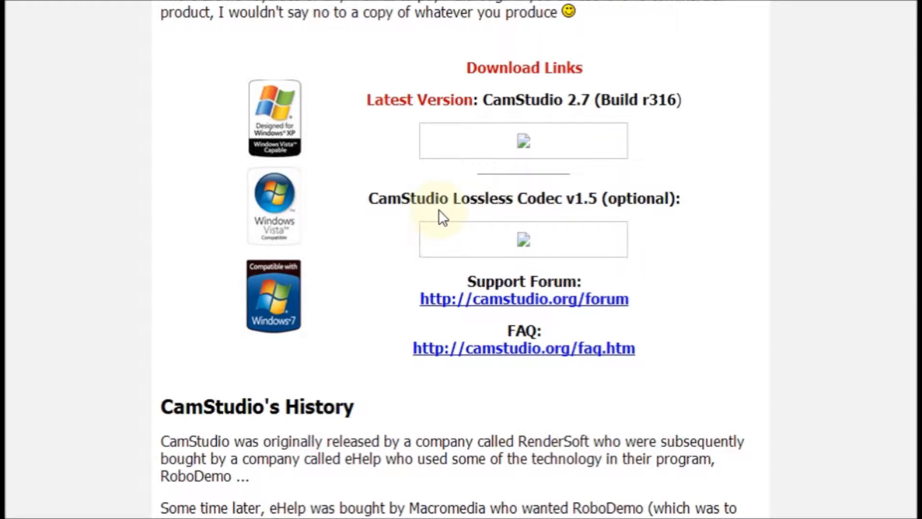
mouse_move(560, 221)
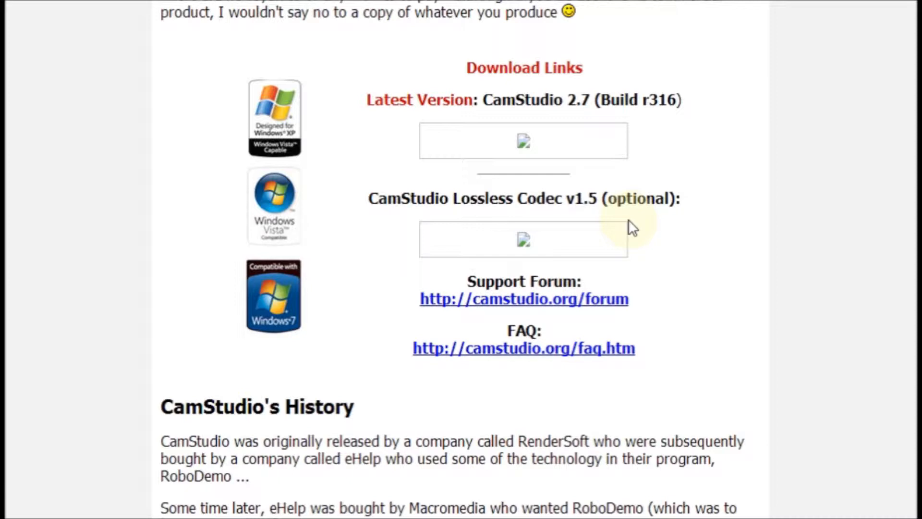
mouse_move(712, 228)
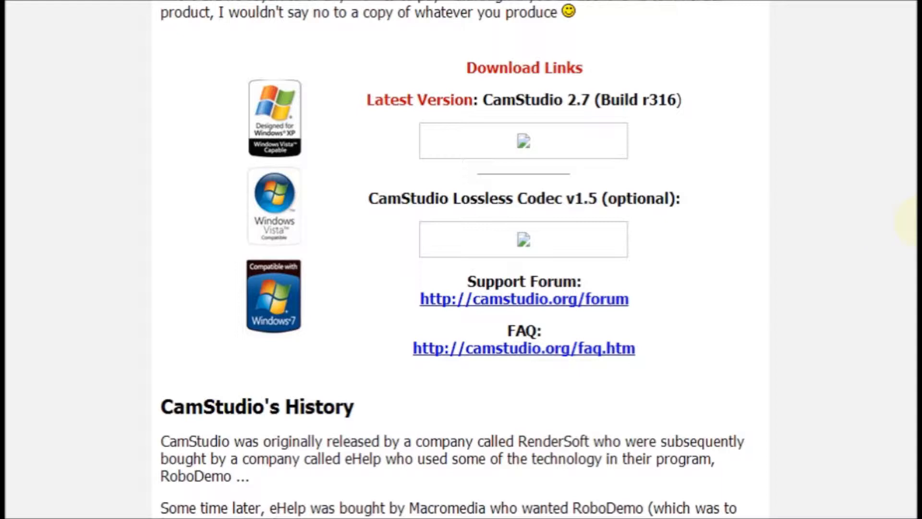
Browse the History, Issues, Updates and Spread The Word sections, then scroll back up
scroll("down", 3)
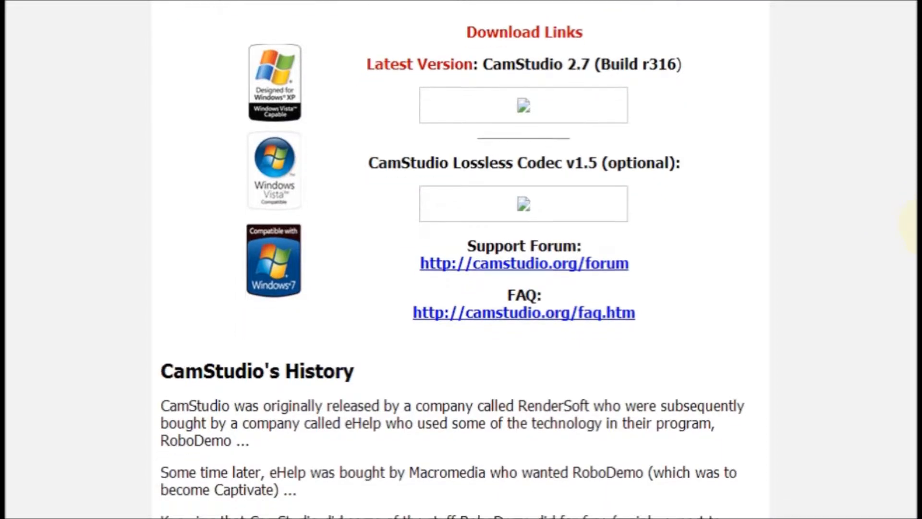
scroll("down", 3)
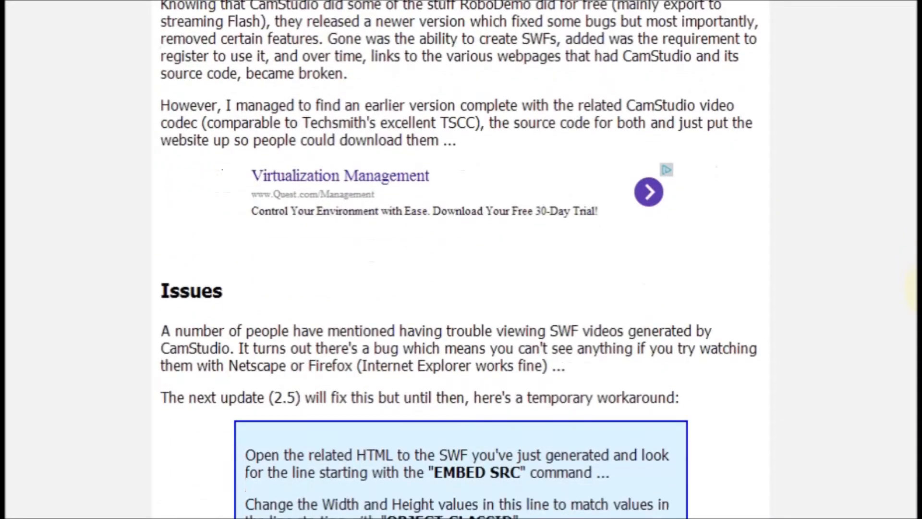
scroll("down", 3)
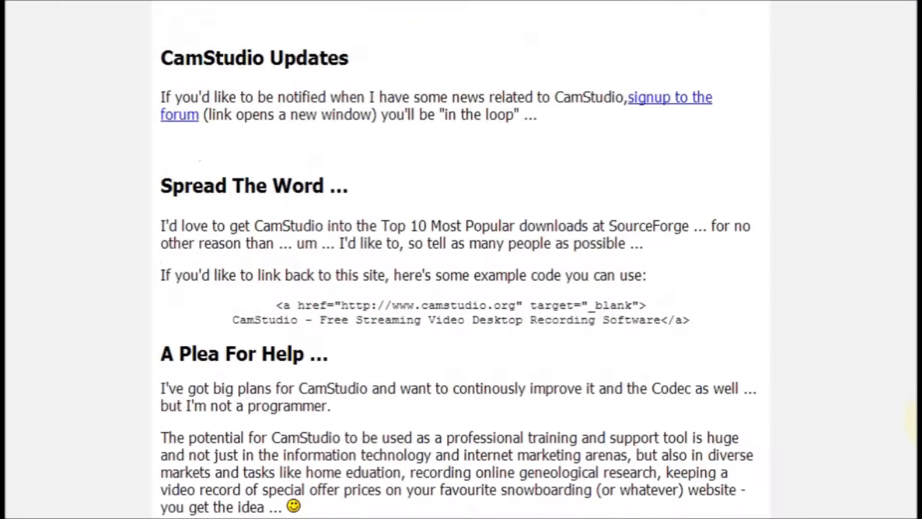
scroll("down", 3)
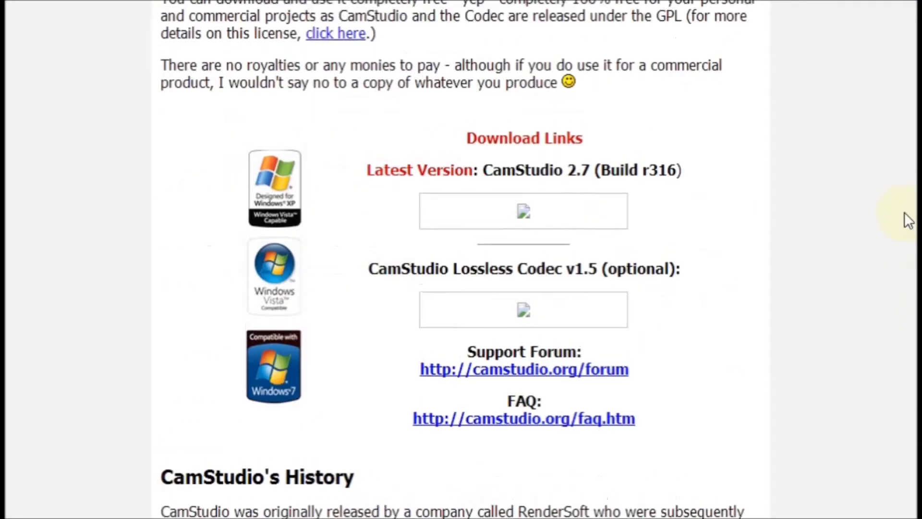
scroll("up", 3)
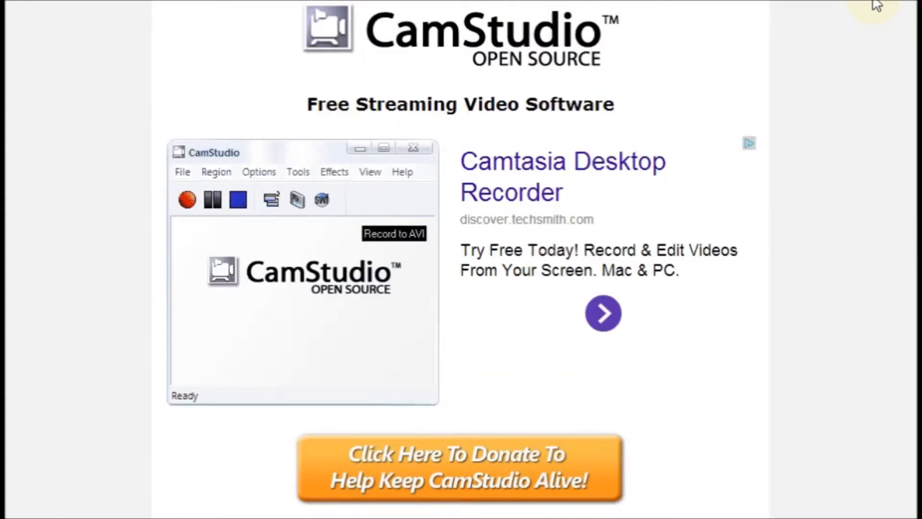
Switch to CamStudio and open Options > Video Options, showing Lossless Codec v1.5 at quality 100
left_click(187, 198)
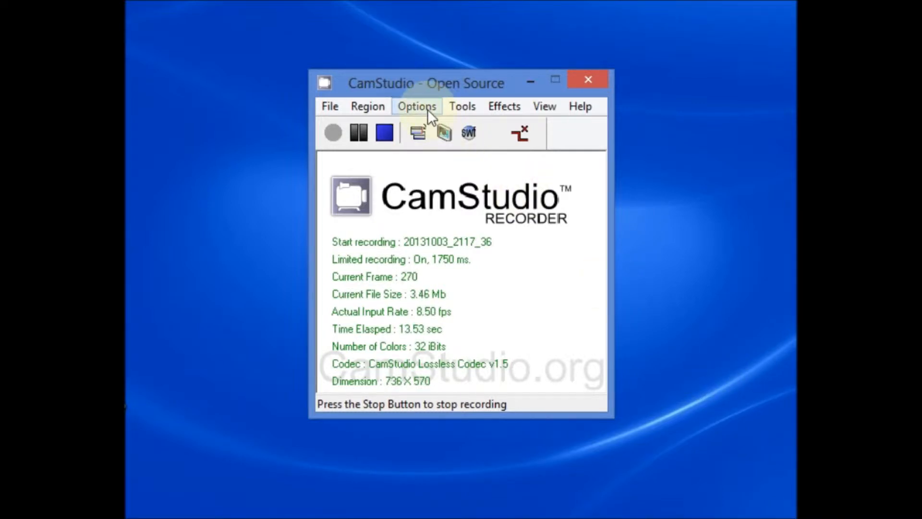
left_click(417, 107)
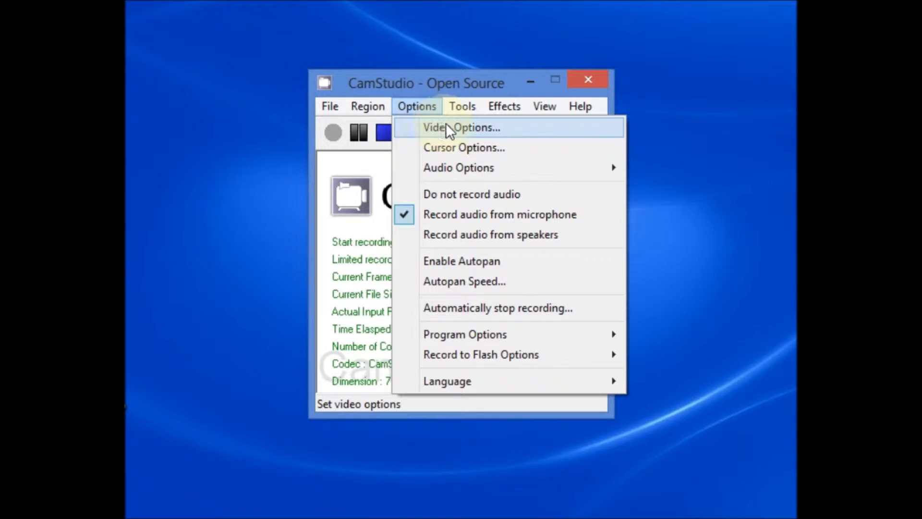
left_click(462, 128)
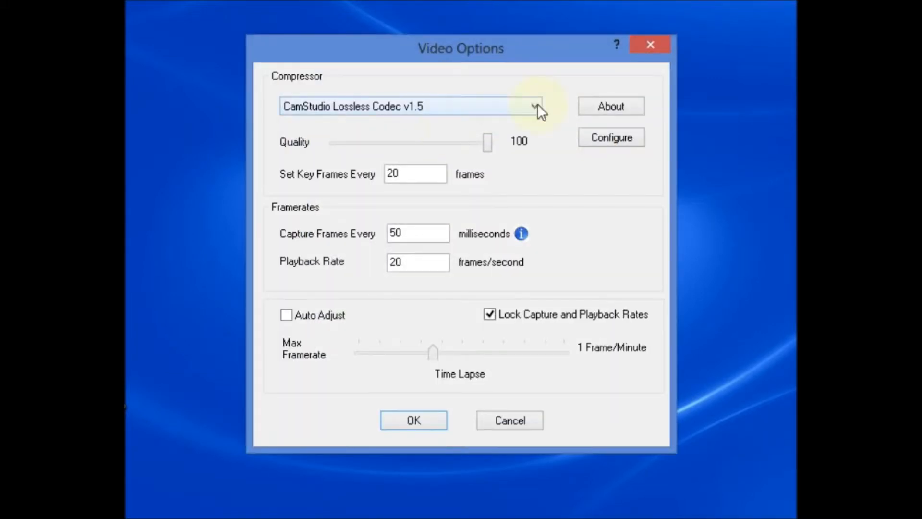
left_click(533, 107)
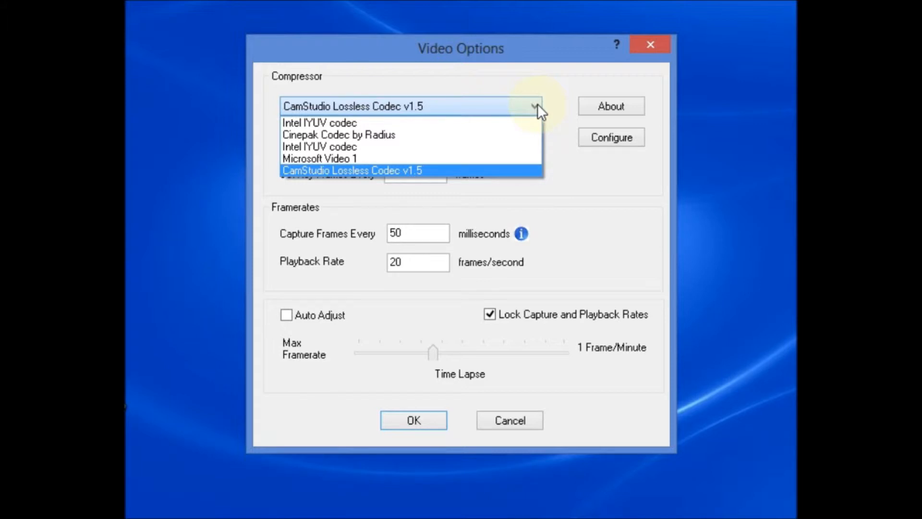
mouse_move(517, 175)
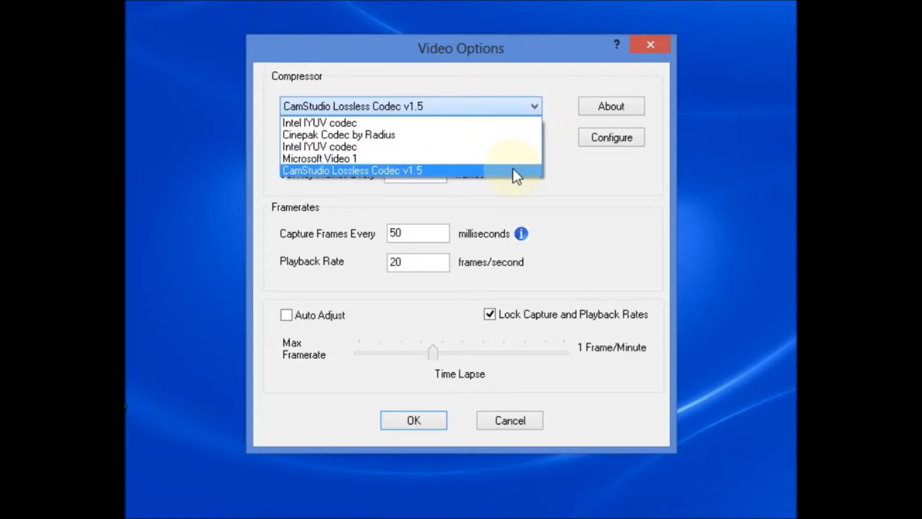
left_click(353, 170)
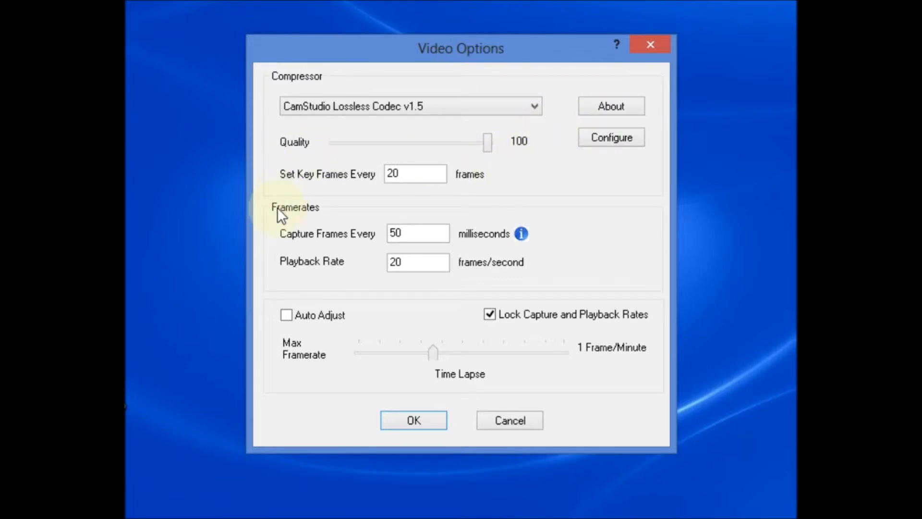
mouse_move(294, 165)
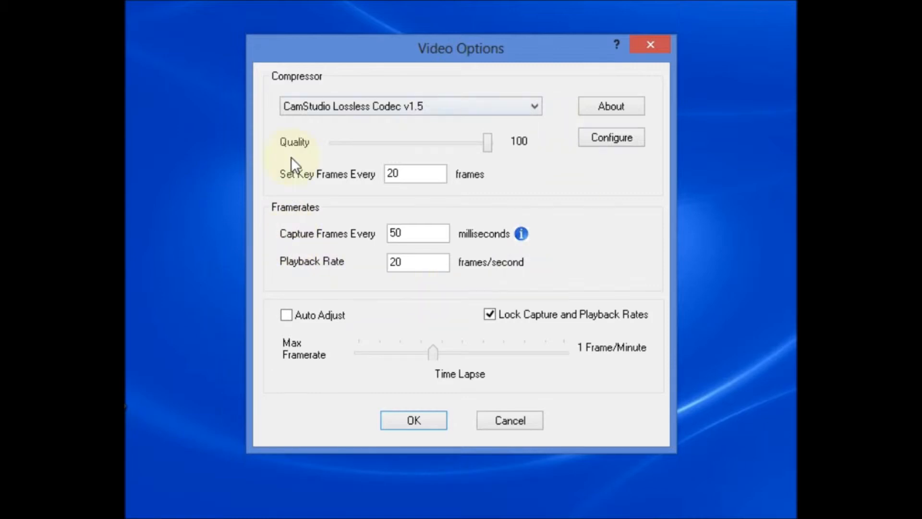
mouse_move(476, 306)
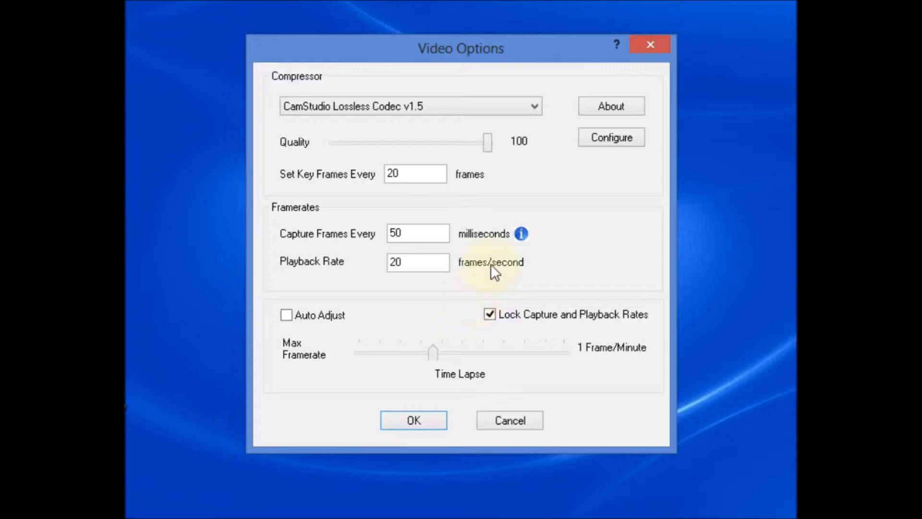
mouse_move(361, 194)
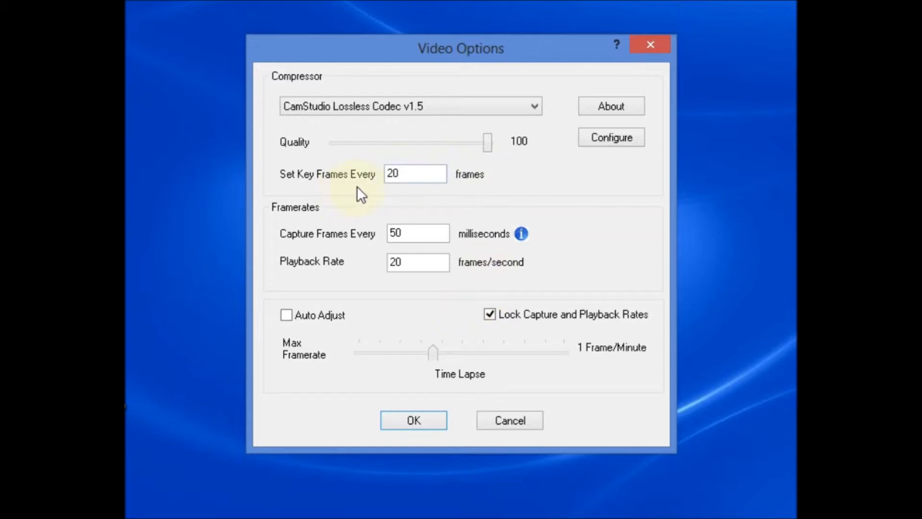
mouse_move(370, 195)
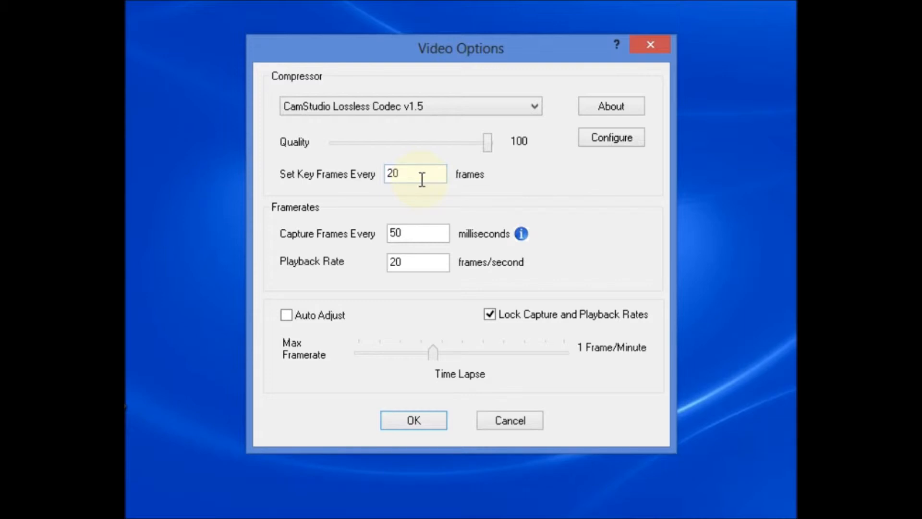
mouse_move(375, 247)
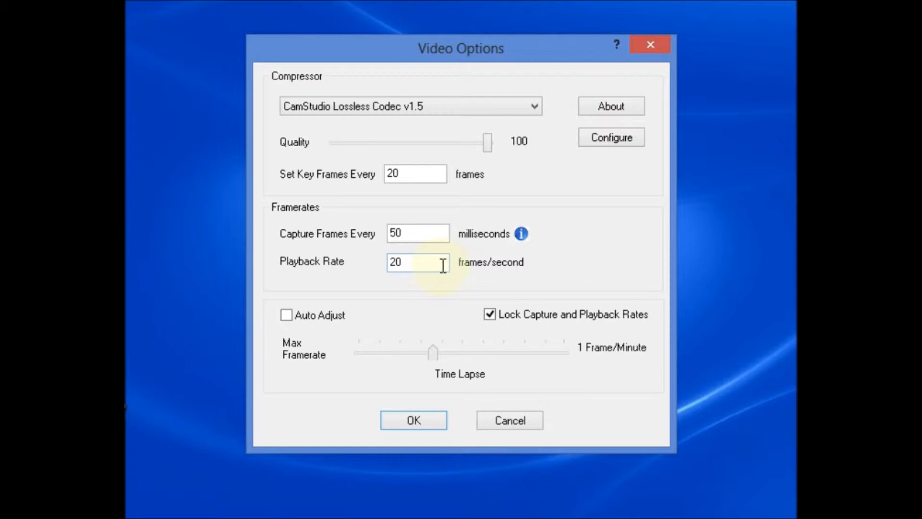
mouse_move(540, 264)
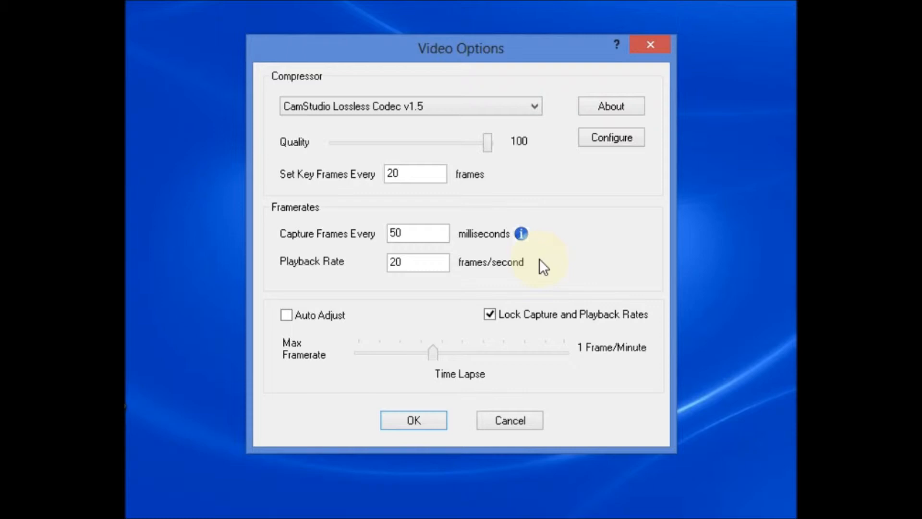
mouse_move(450, 277)
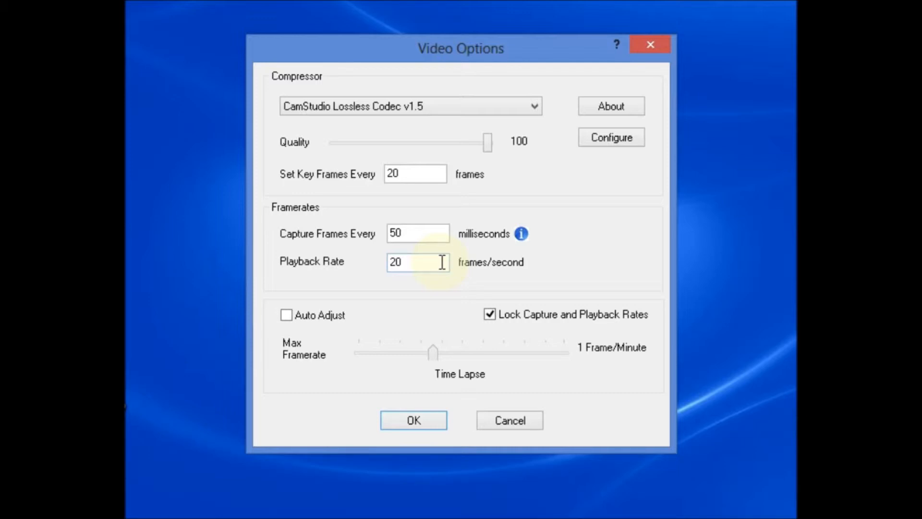
mouse_move(597, 206)
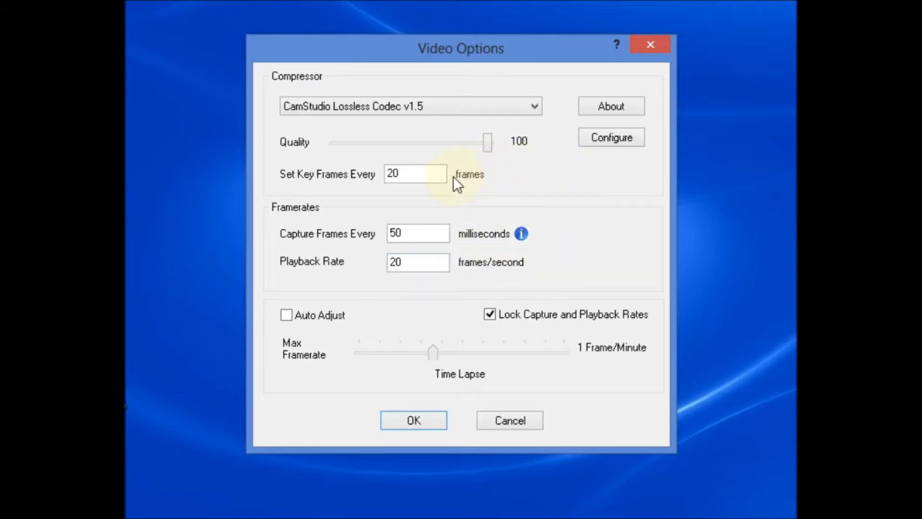
mouse_move(471, 179)
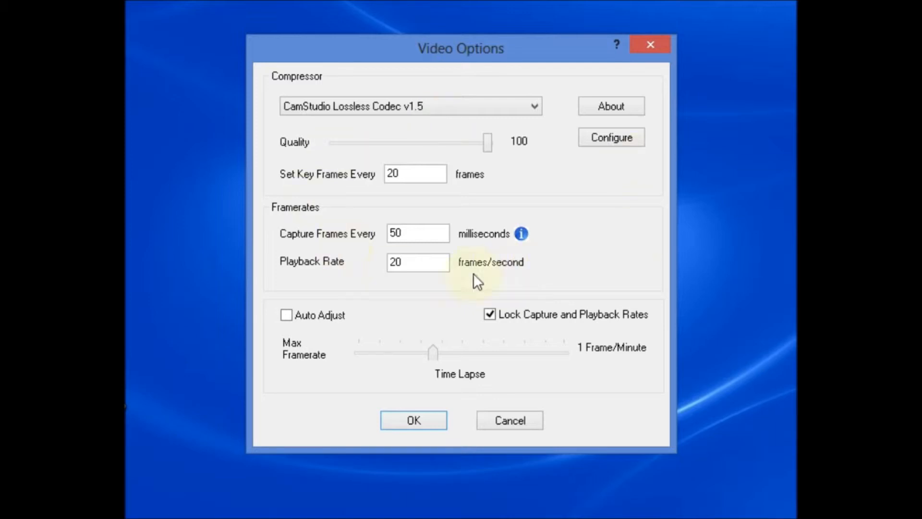
mouse_move(440, 315)
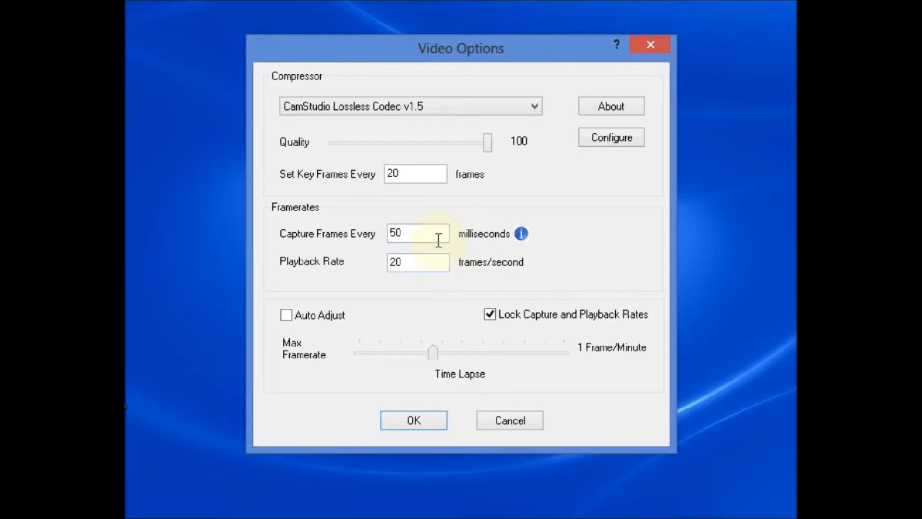
mouse_move(452, 215)
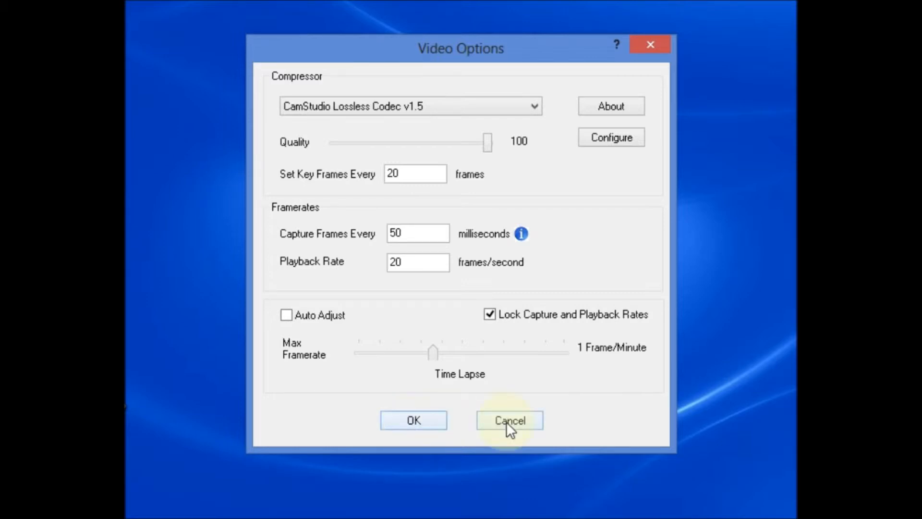
Cancel Video Options and reopen the Options menu showing microphone audio recording
left_click(509, 419)
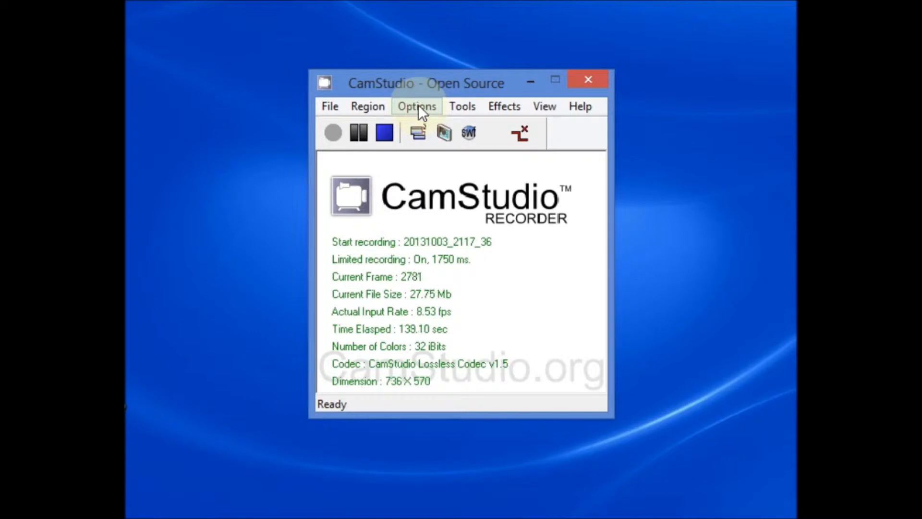
left_click(416, 107)
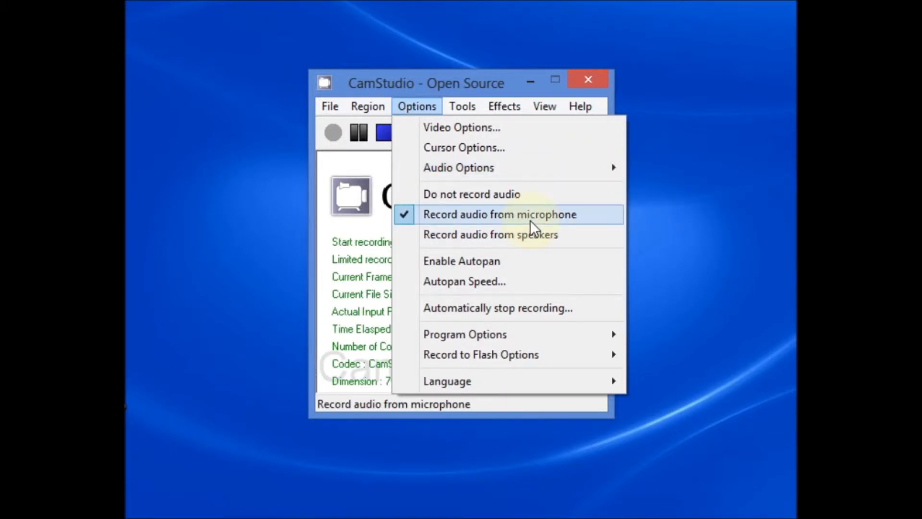
mouse_move(490, 234)
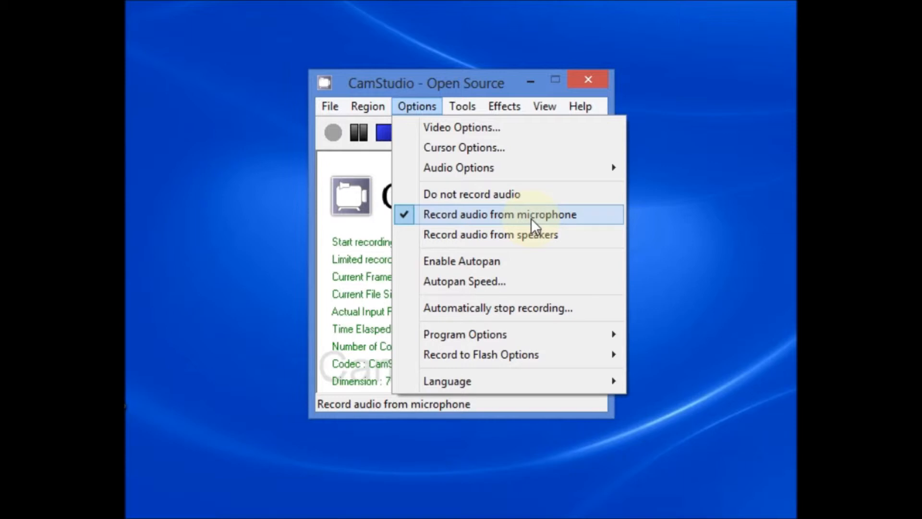
mouse_move(517, 168)
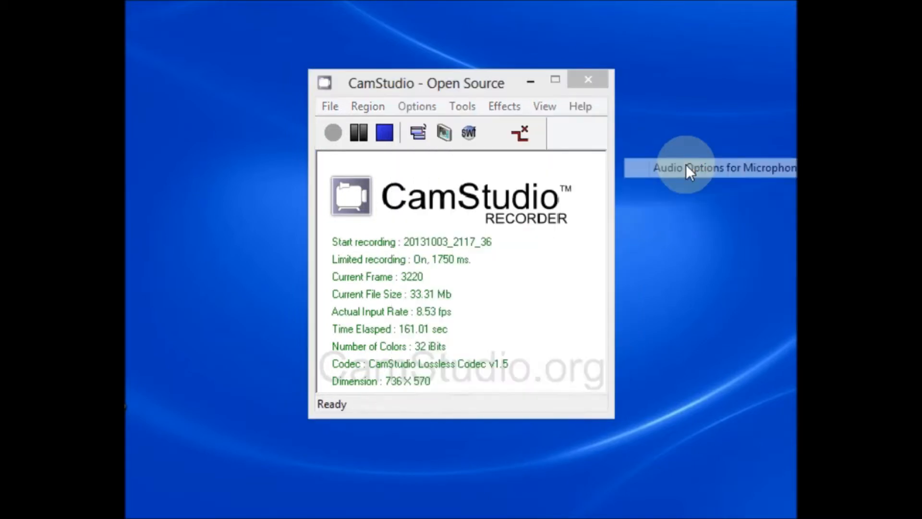
Open Audio Options for Microphone: 22.05 kHz stereo 16-bit PCM, 100 ms interleave
left_click(706, 168)
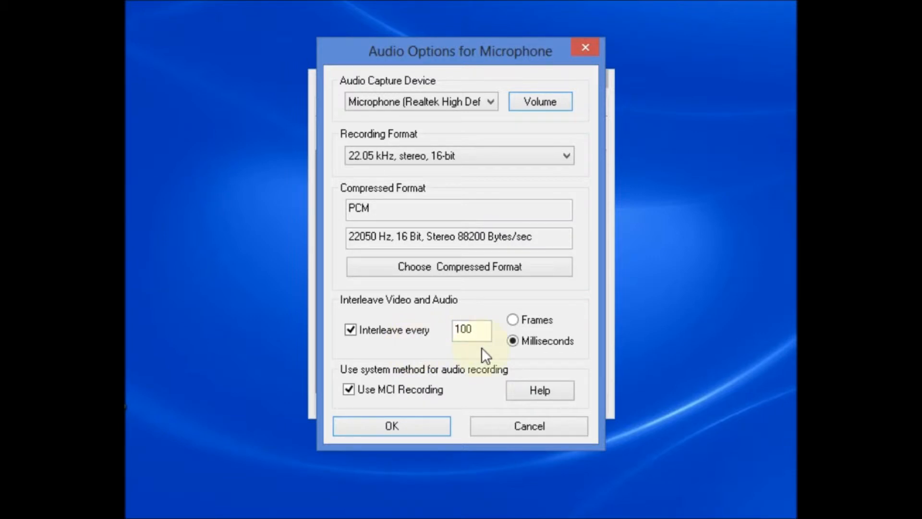
mouse_move(582, 357)
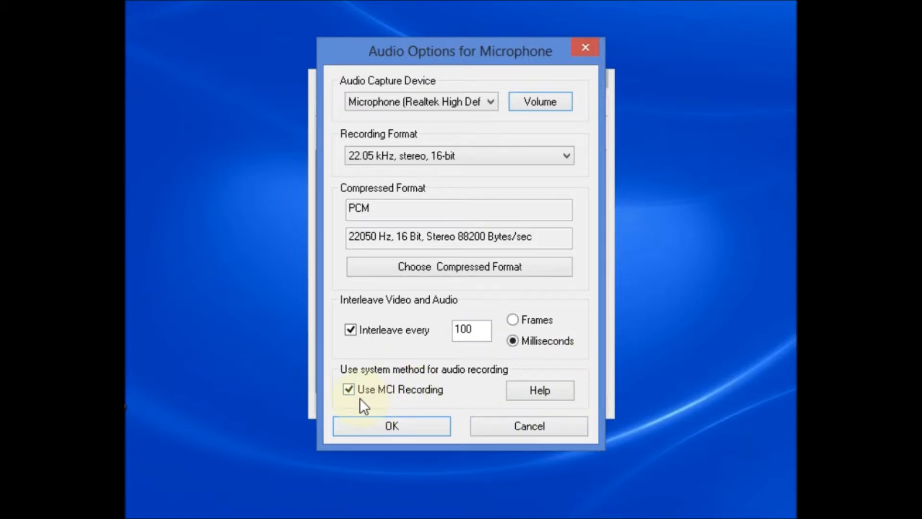
mouse_move(440, 397)
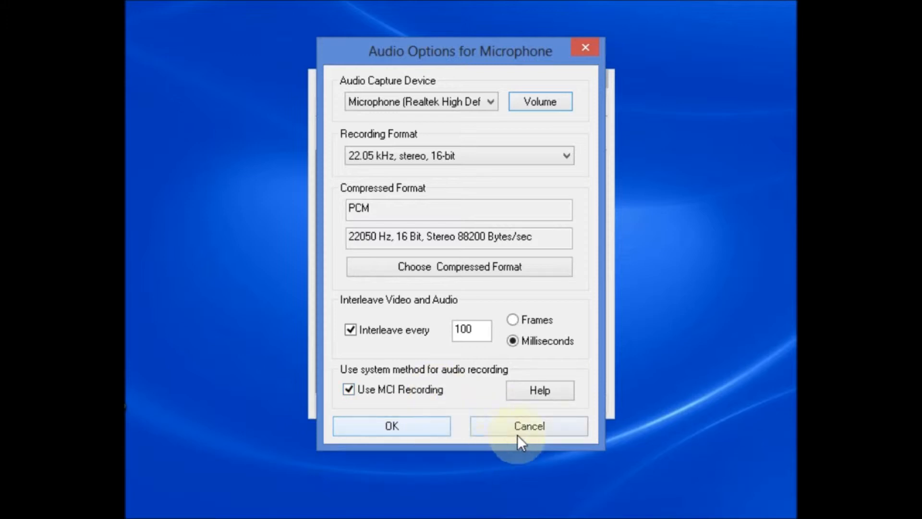
Cancel the microphone settings, browse the Region capture modes, then reopen Options
left_click(528, 425)
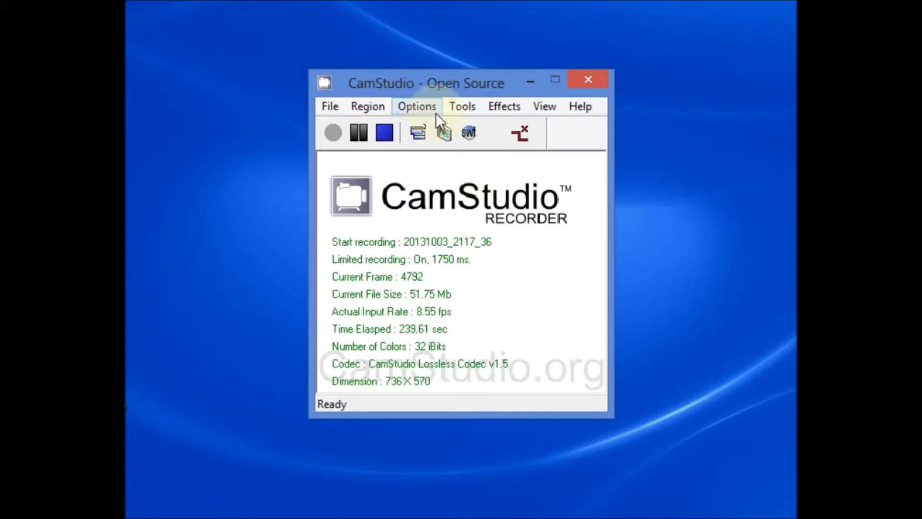
mouse_move(367, 106)
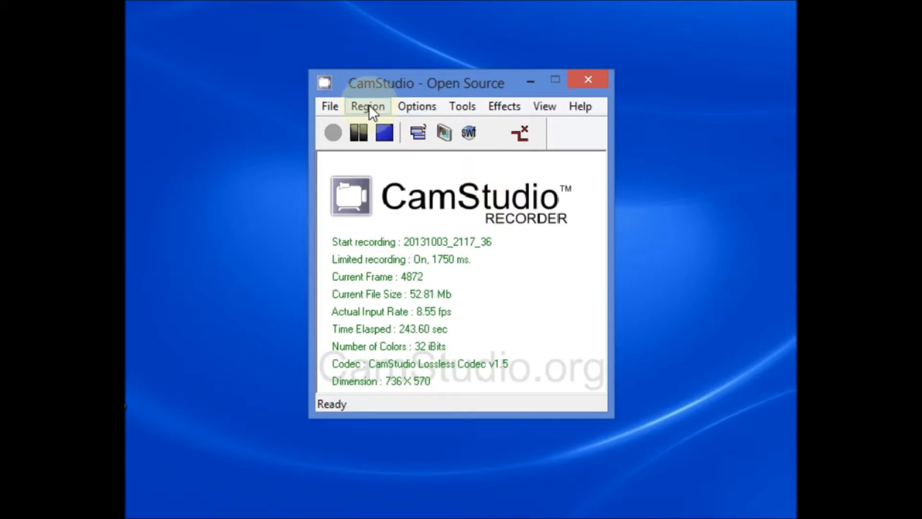
left_click(367, 105)
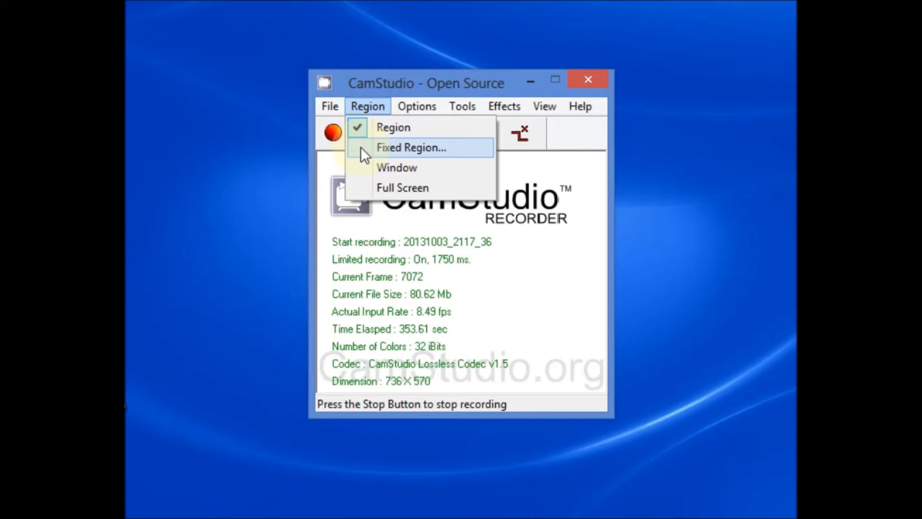
mouse_move(368, 158)
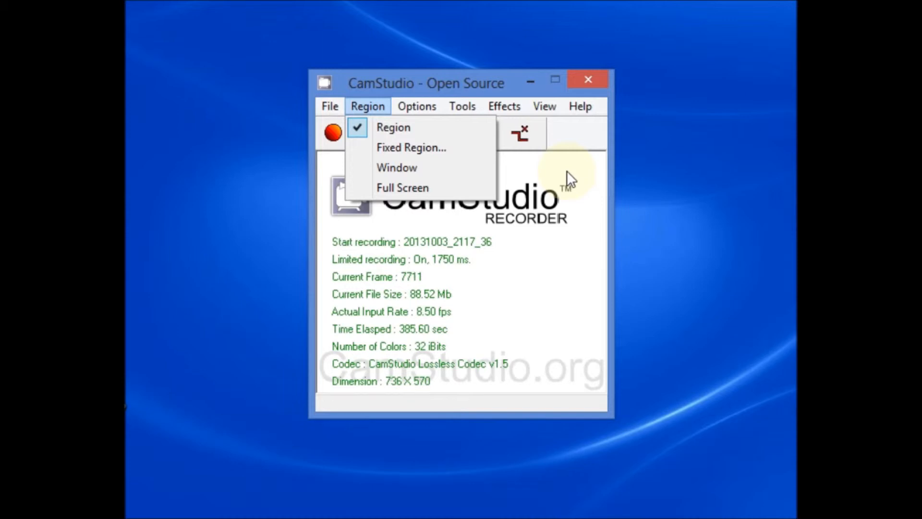
mouse_move(397, 168)
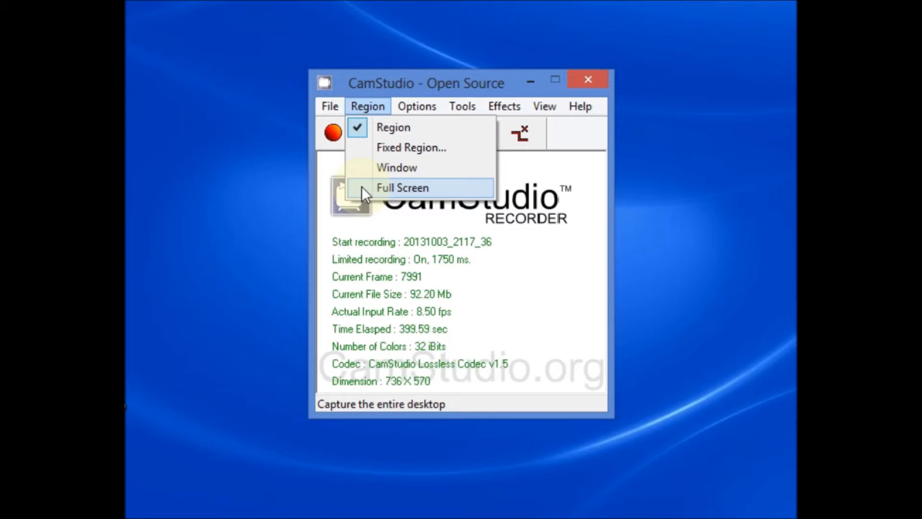
left_click(416, 106)
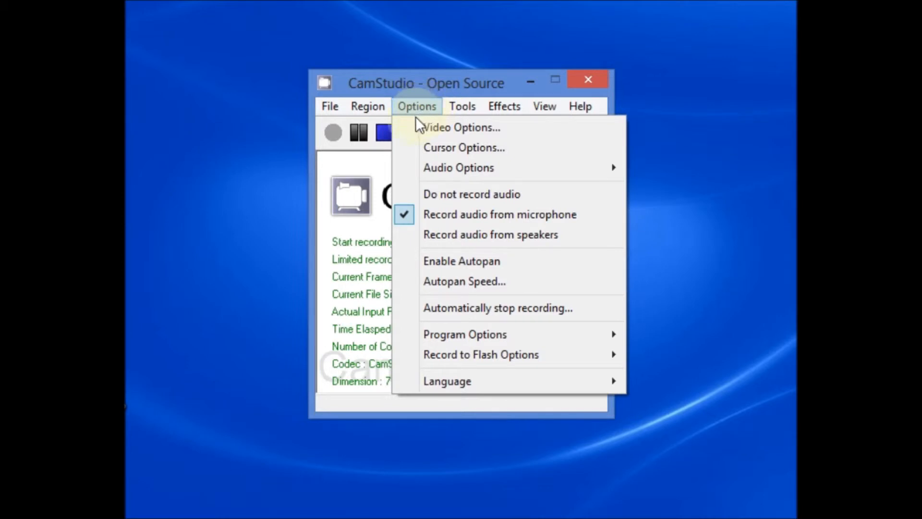
mouse_move(460, 126)
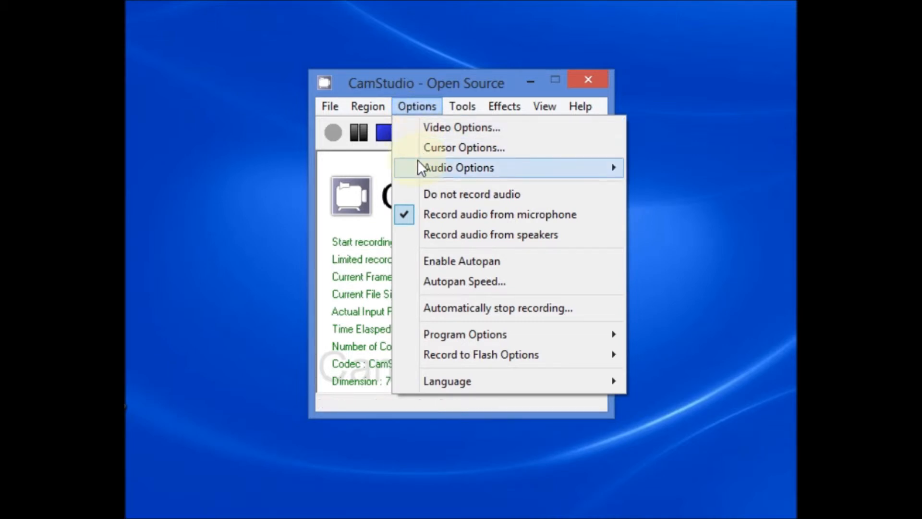
mouse_move(461, 261)
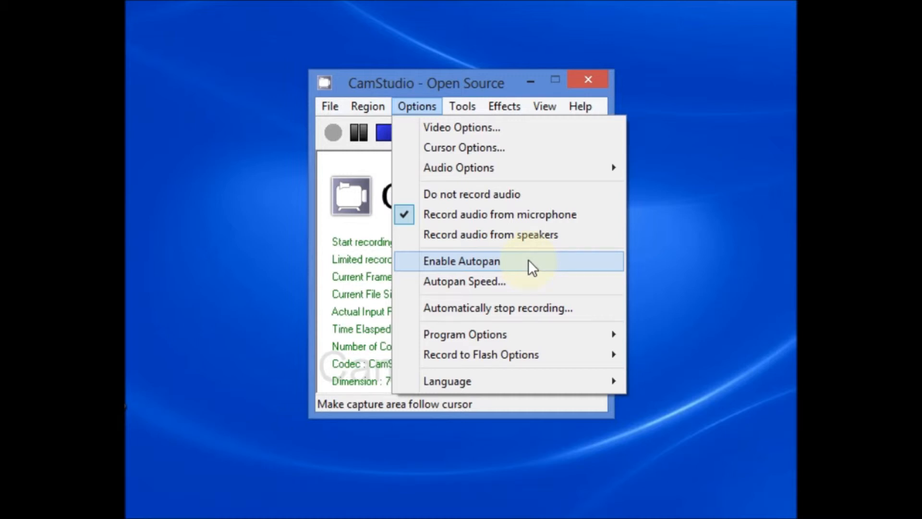
mouse_move(485, 265)
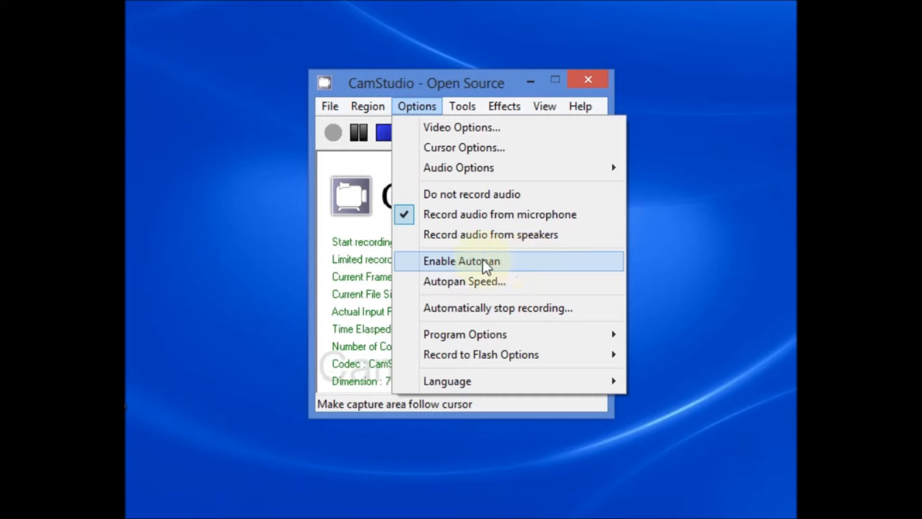
mouse_move(464, 281)
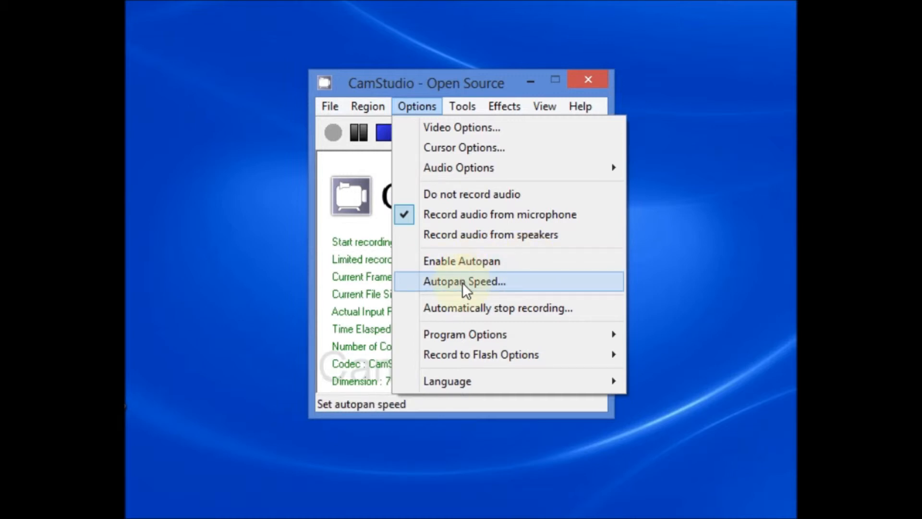
left_click(465, 281)
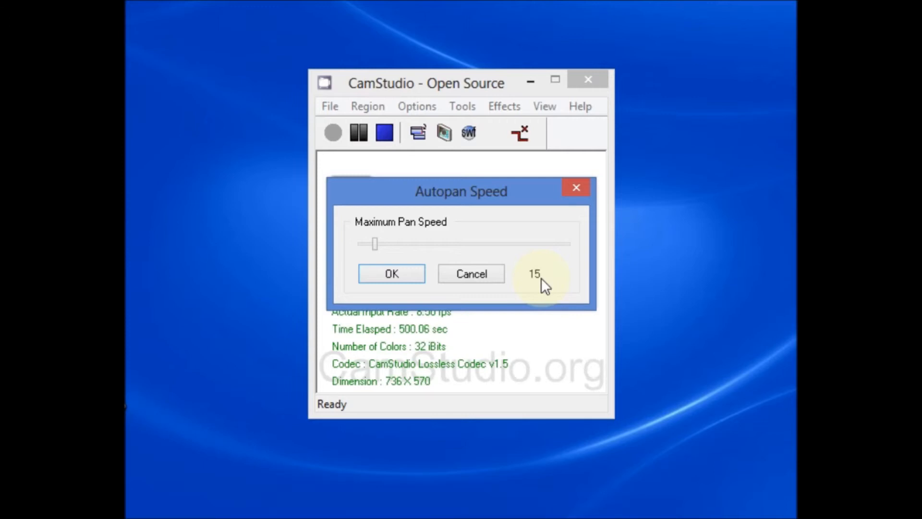
mouse_move(550, 263)
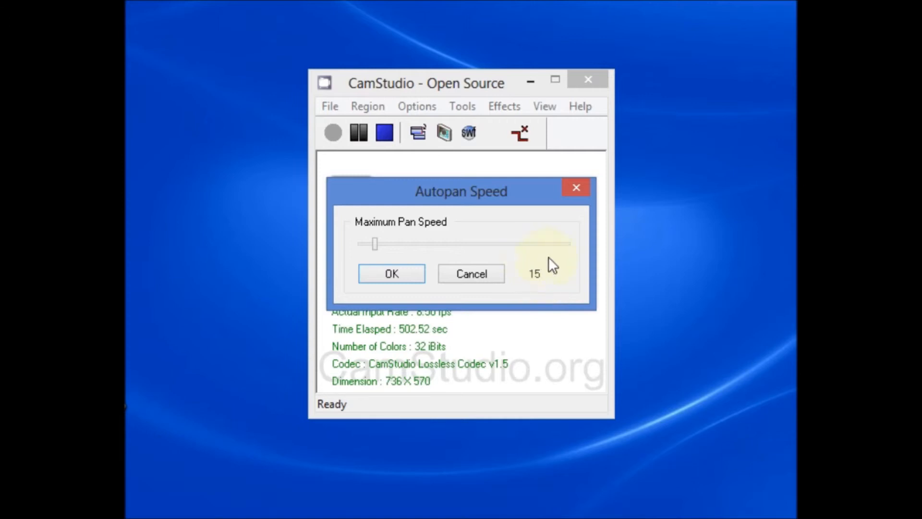
mouse_move(462, 309)
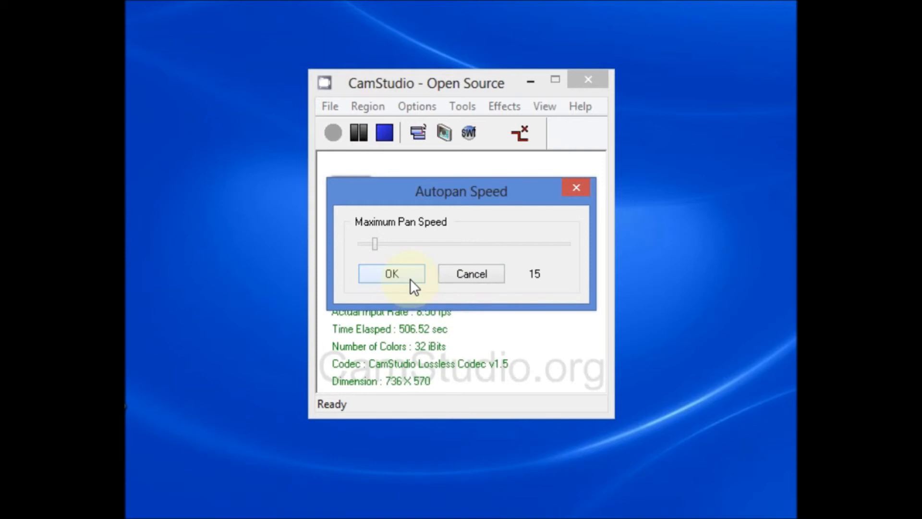
mouse_move(471, 274)
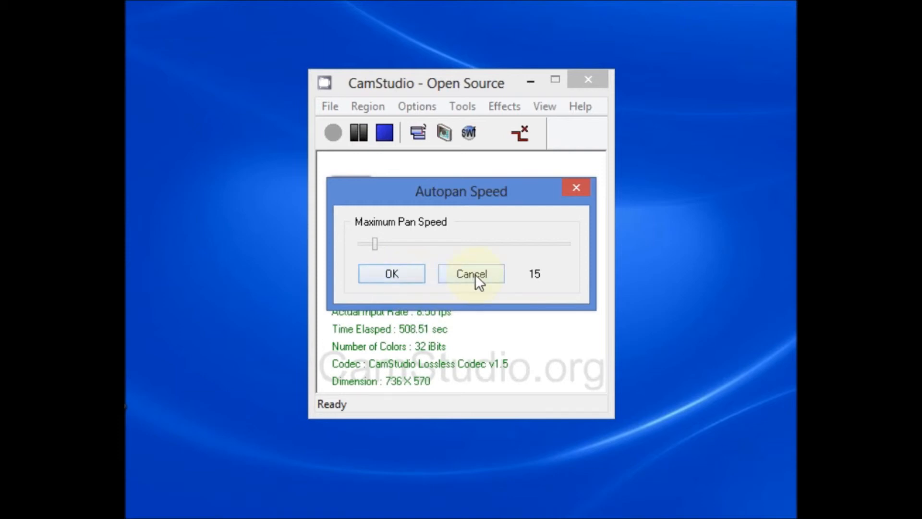
left_click(470, 273)
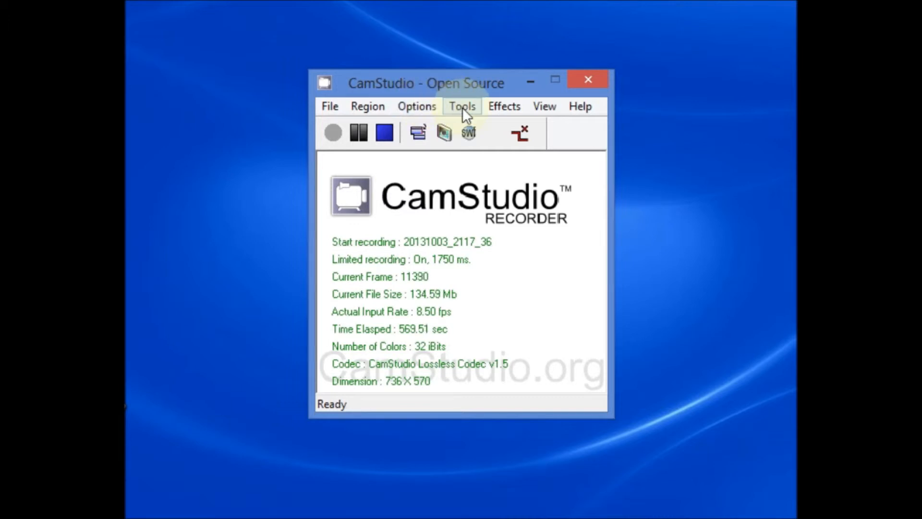
mouse_move(582, 141)
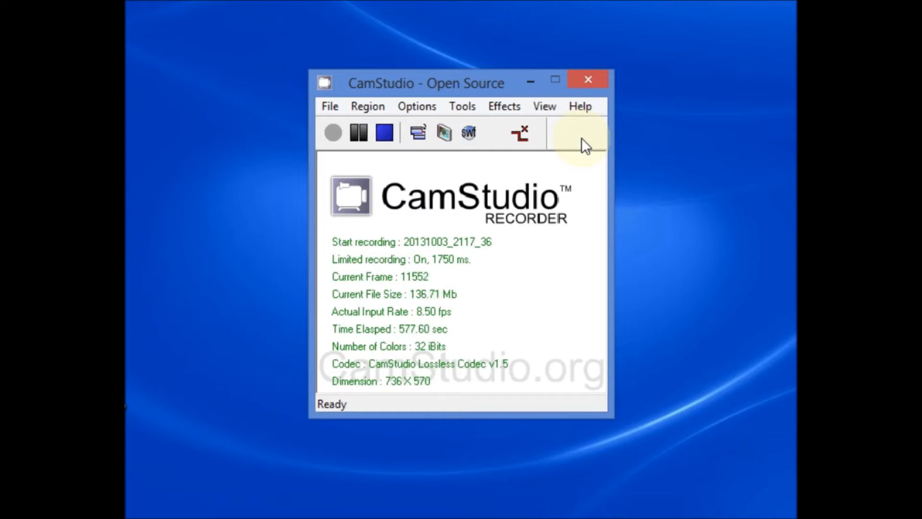
mouse_move(588, 167)
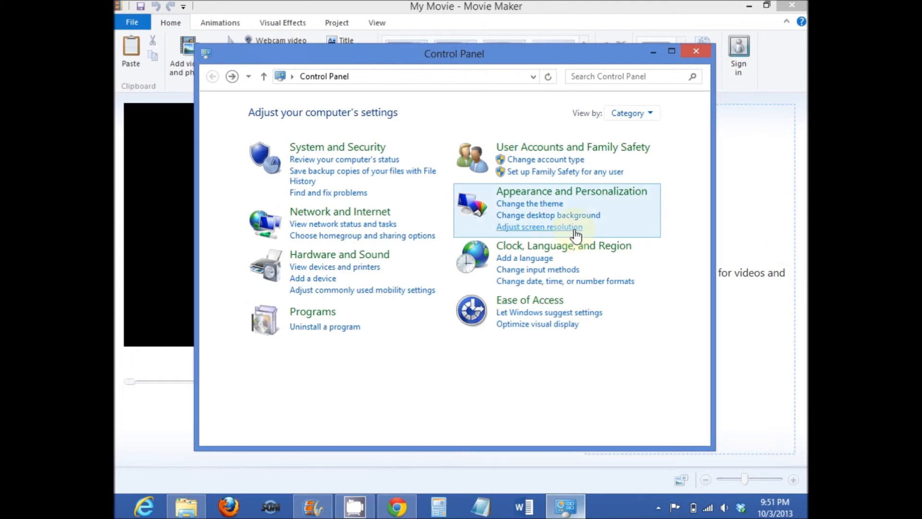
mouse_move(644, 191)
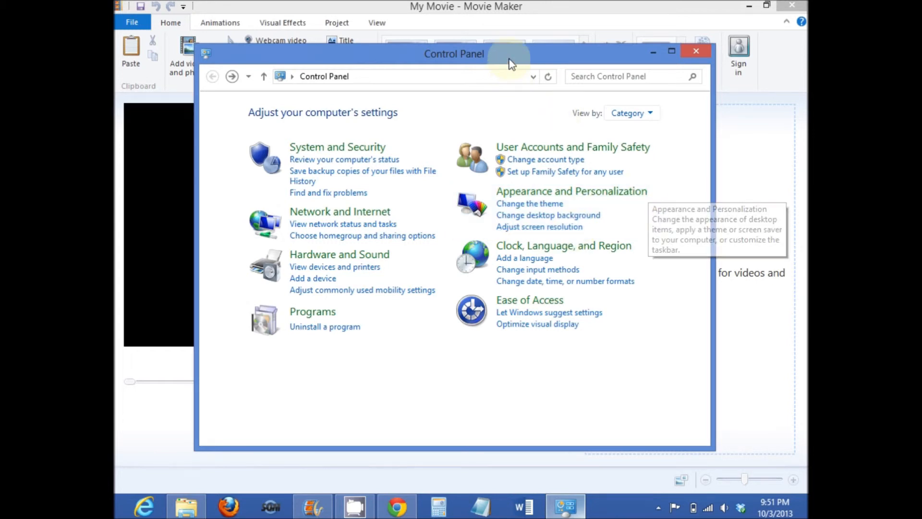
mouse_move(600, 227)
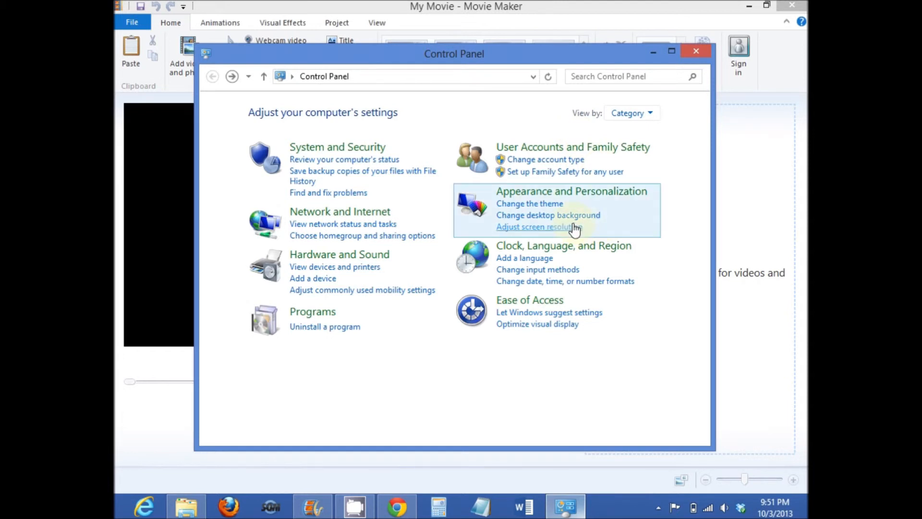
Set the screen resolution to 1024 × 768 and confirm with OK
left_click(534, 226)
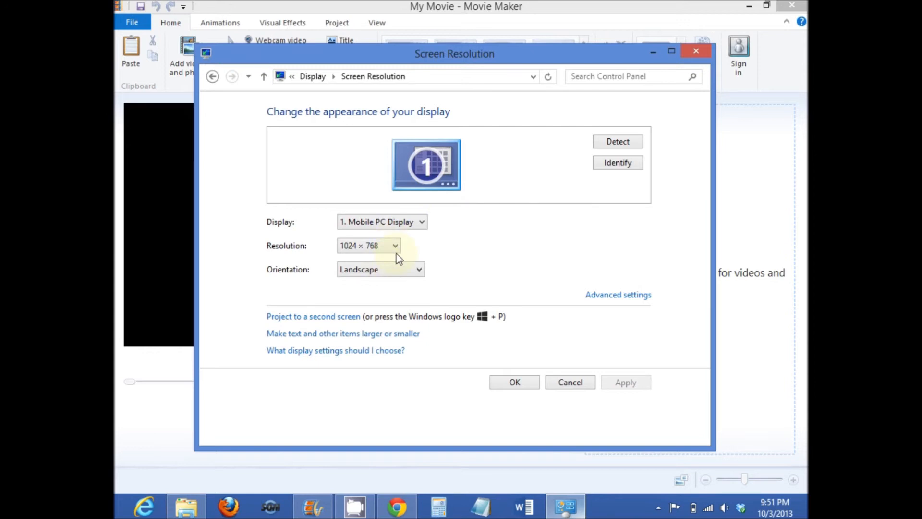
left_click(394, 245)
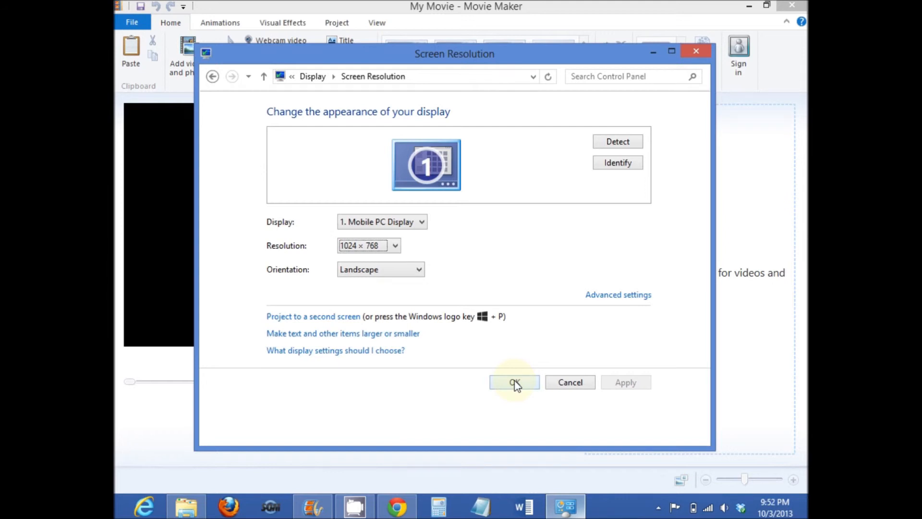
left_click(514, 382)
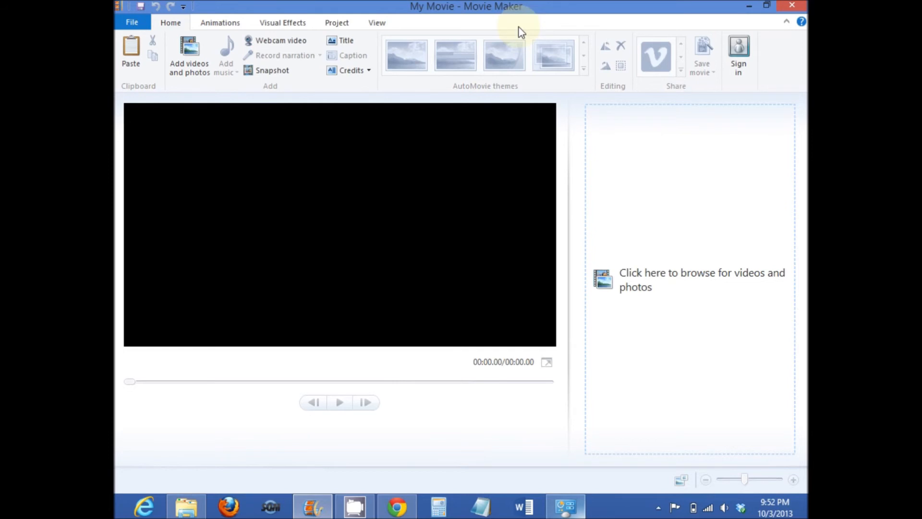
mouse_move(491, 5)
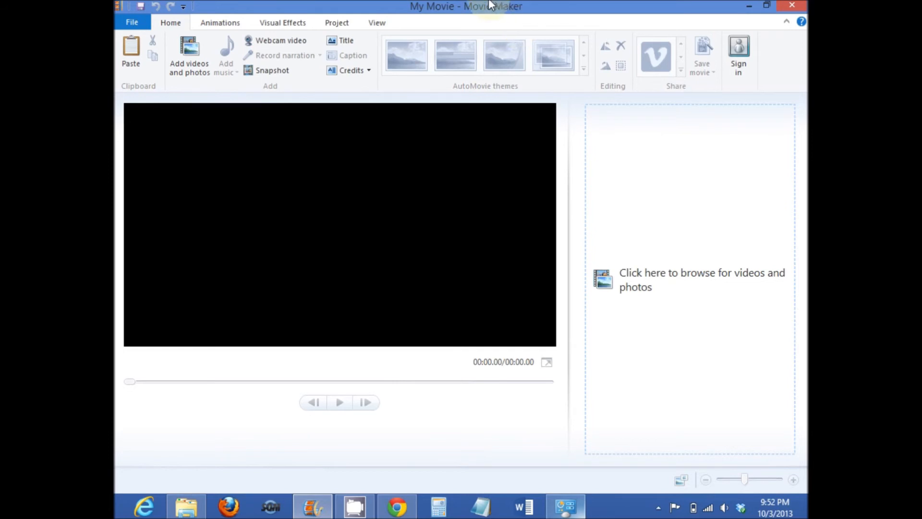
mouse_move(492, 16)
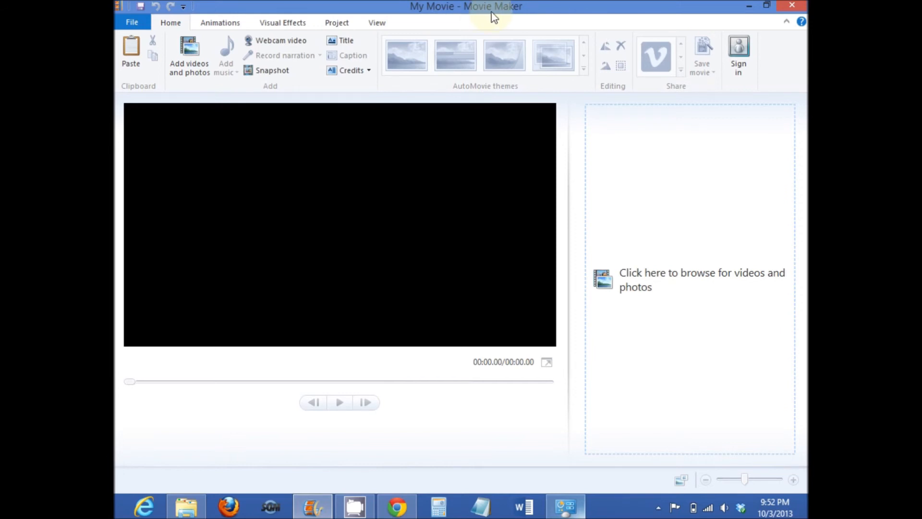
mouse_move(315, 30)
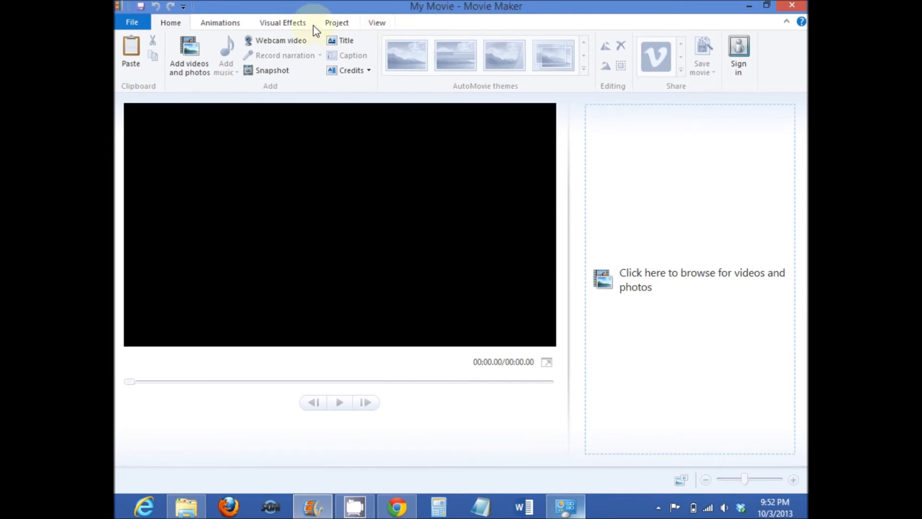
mouse_move(190, 55)
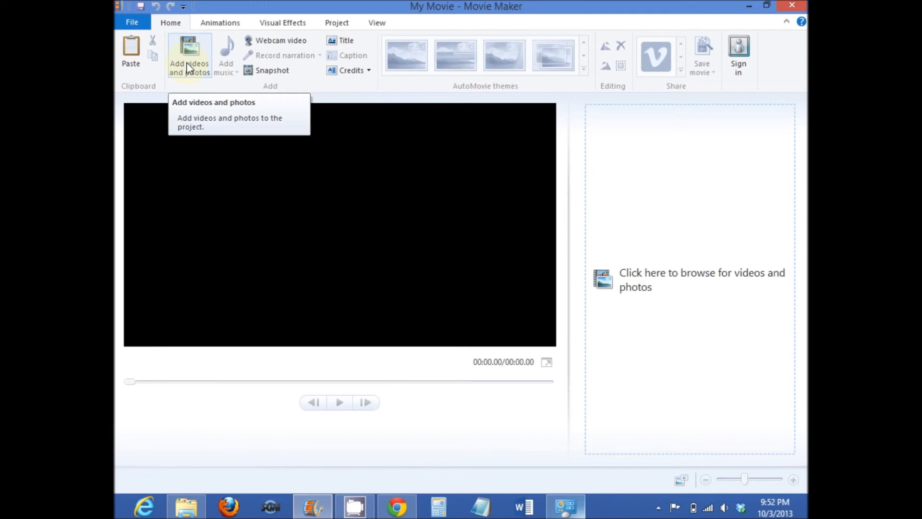
Import BB_Overview-Folder2.avi from the Videos library into the Movie Maker project
left_click(189, 56)
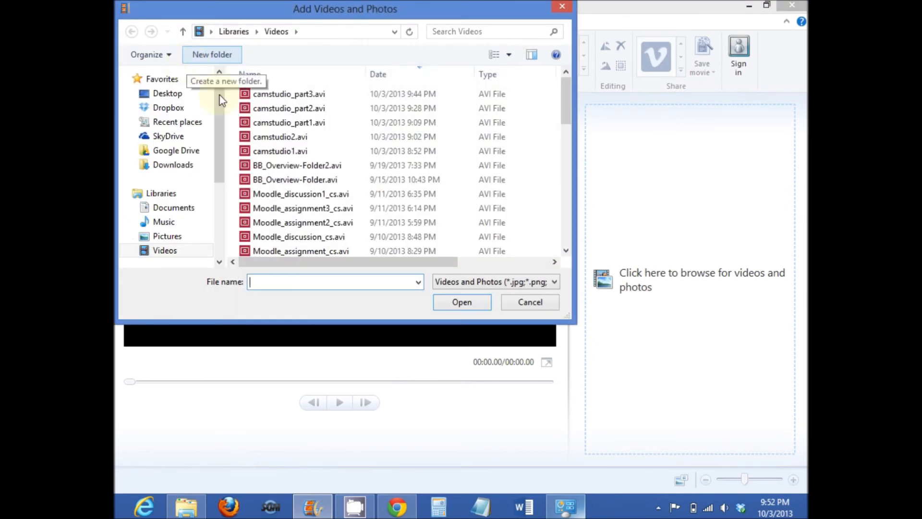
left_click(296, 165)
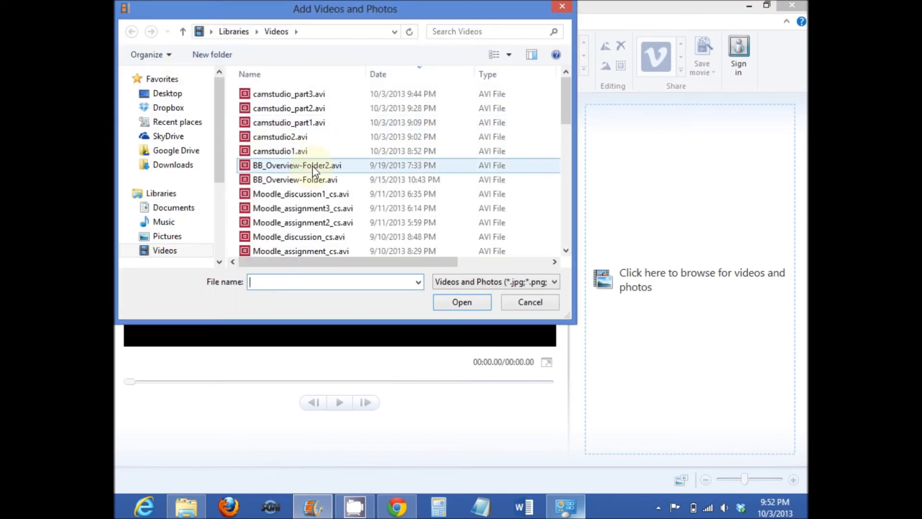
mouse_move(297, 165)
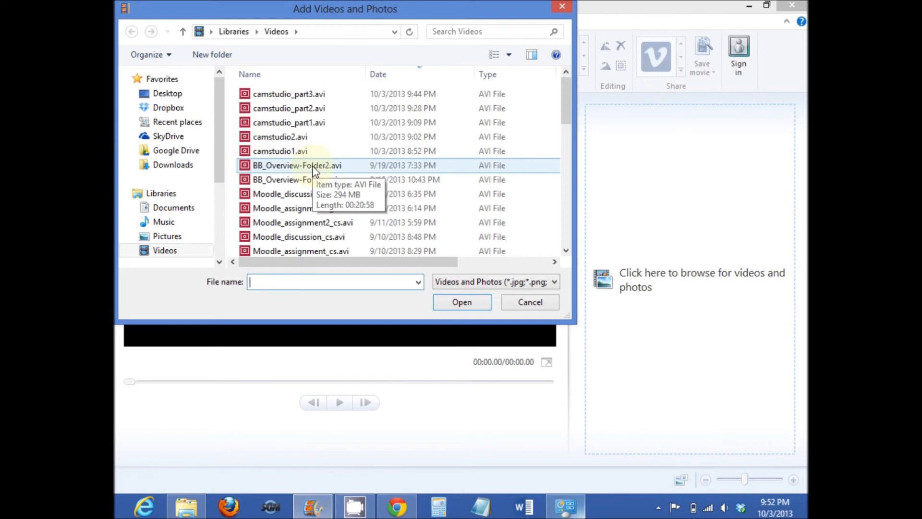
left_click(296, 165)
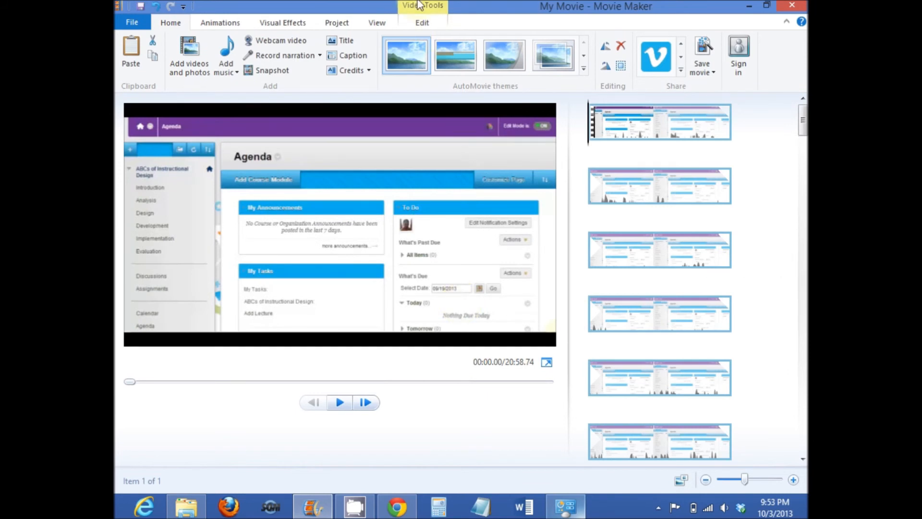
left_click(422, 23)
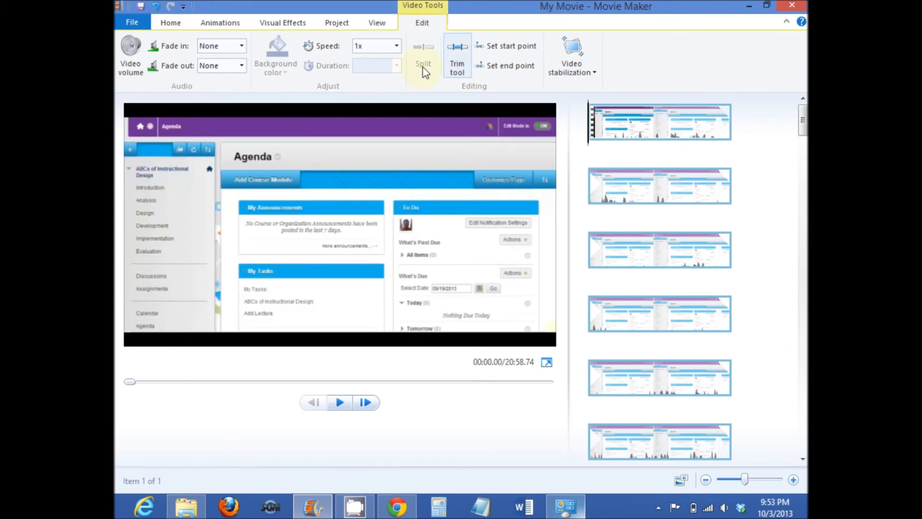
mouse_move(422, 63)
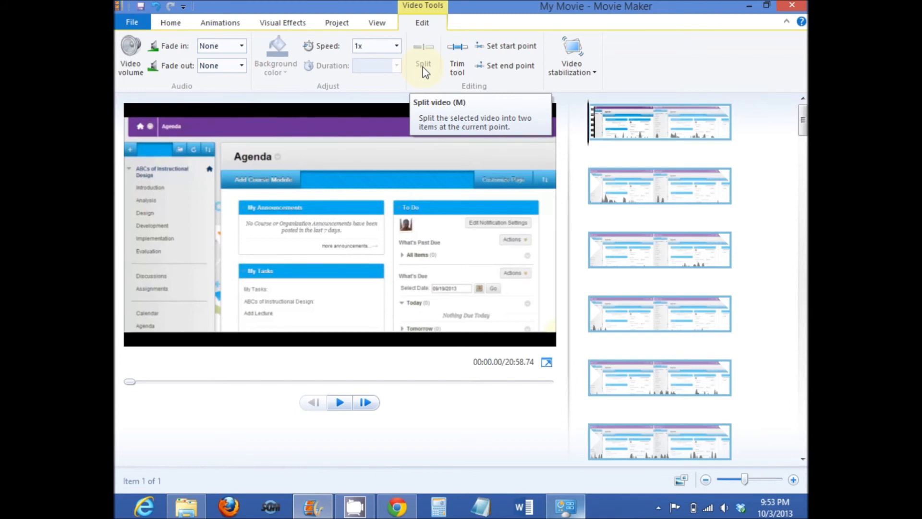
mouse_move(517, 46)
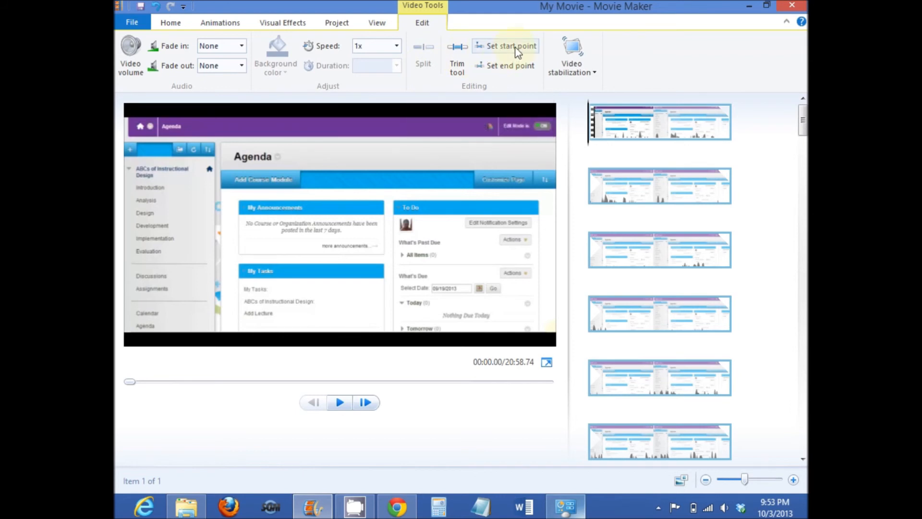
mouse_move(508, 46)
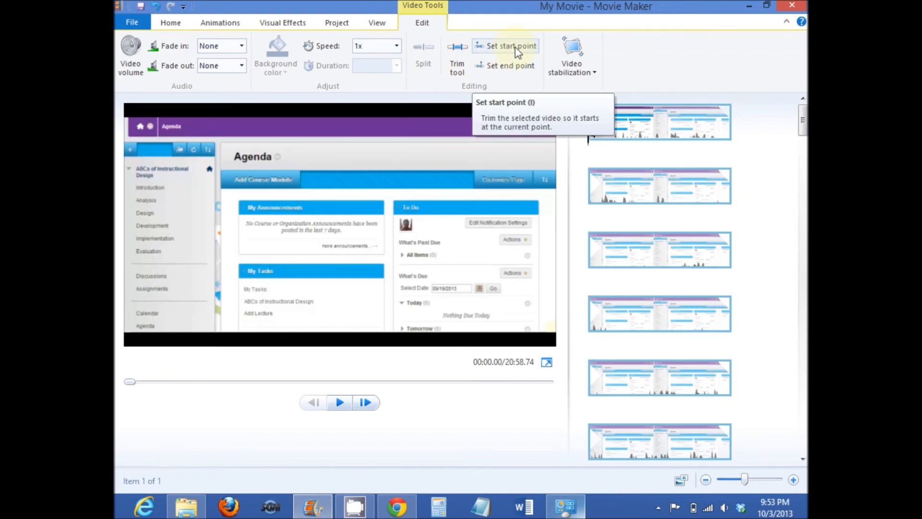
mouse_move(525, 74)
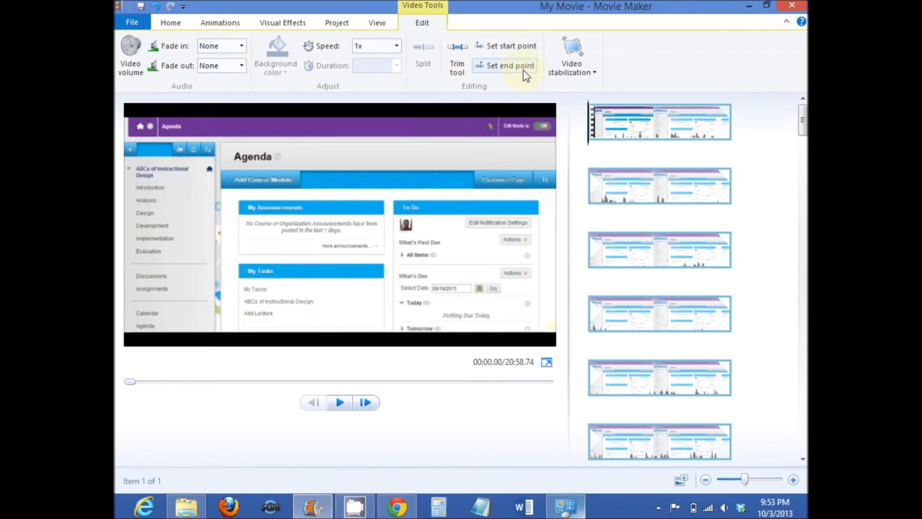
mouse_move(507, 66)
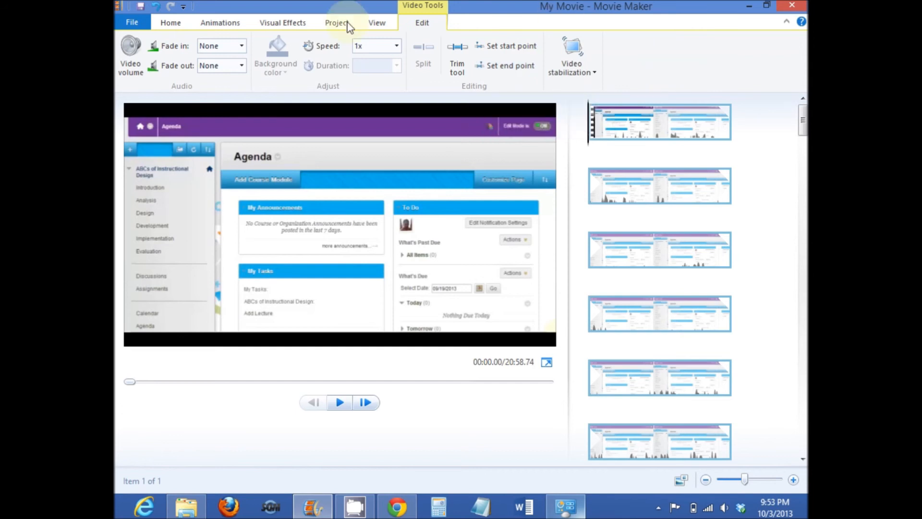
mouse_move(170, 23)
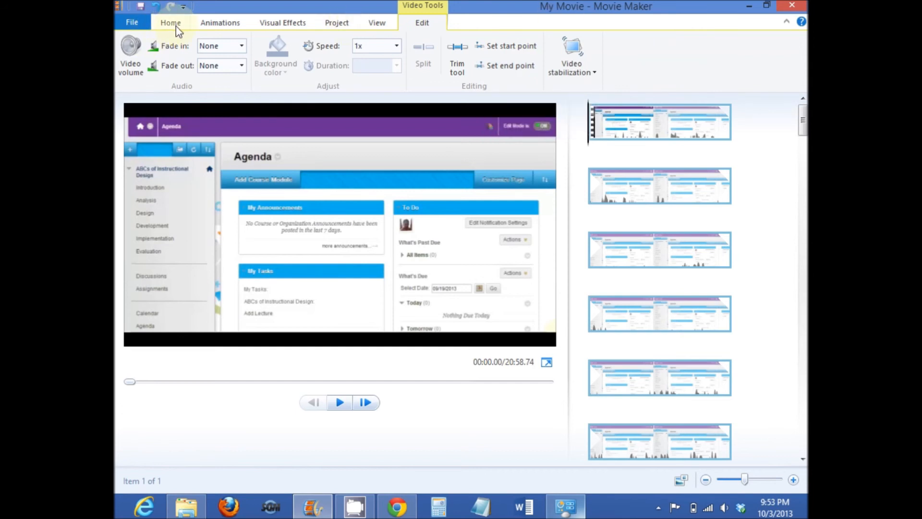
left_click(171, 22)
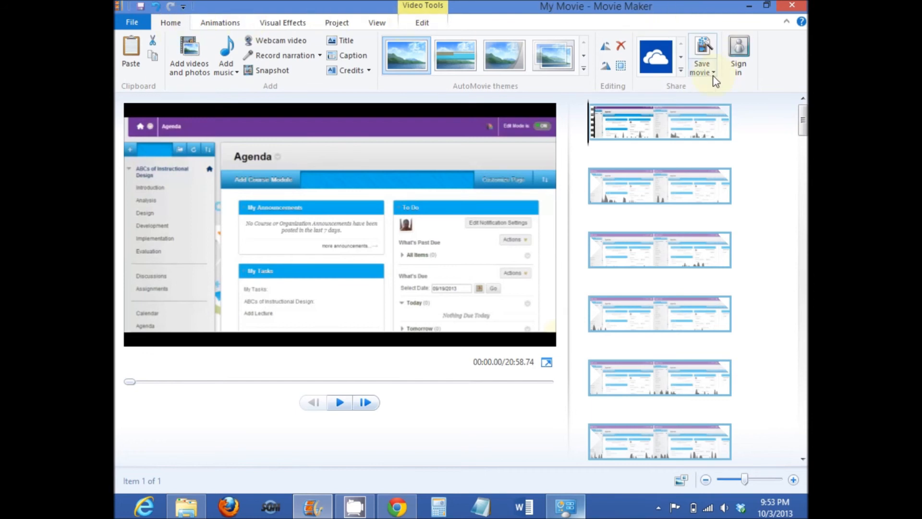
mouse_move(701, 56)
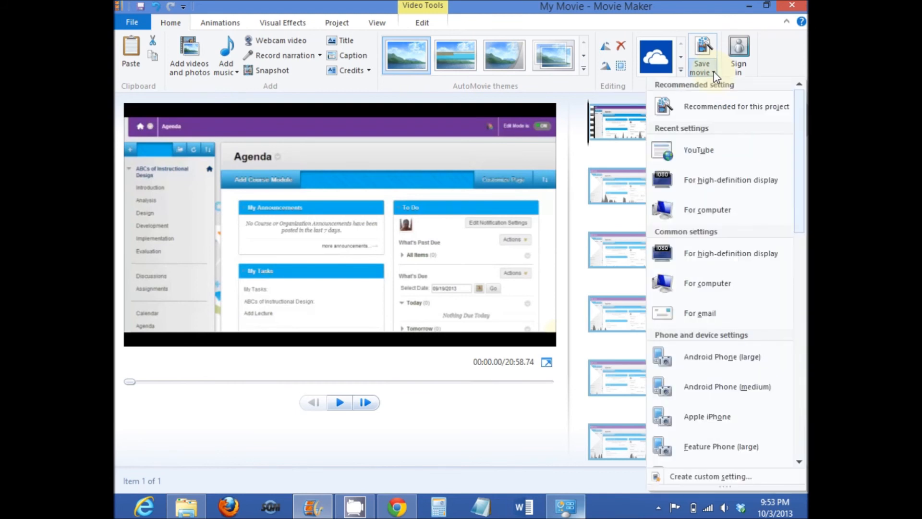
mouse_move(716, 98)
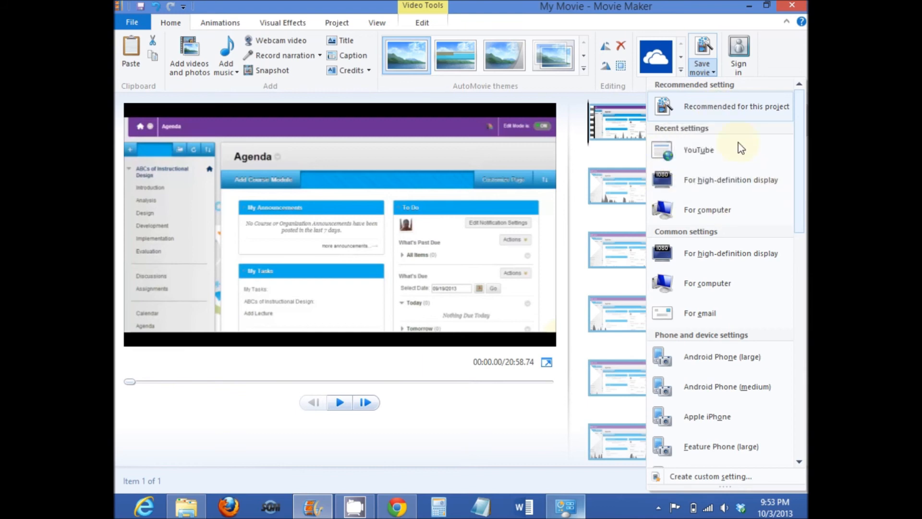
mouse_move(712, 159)
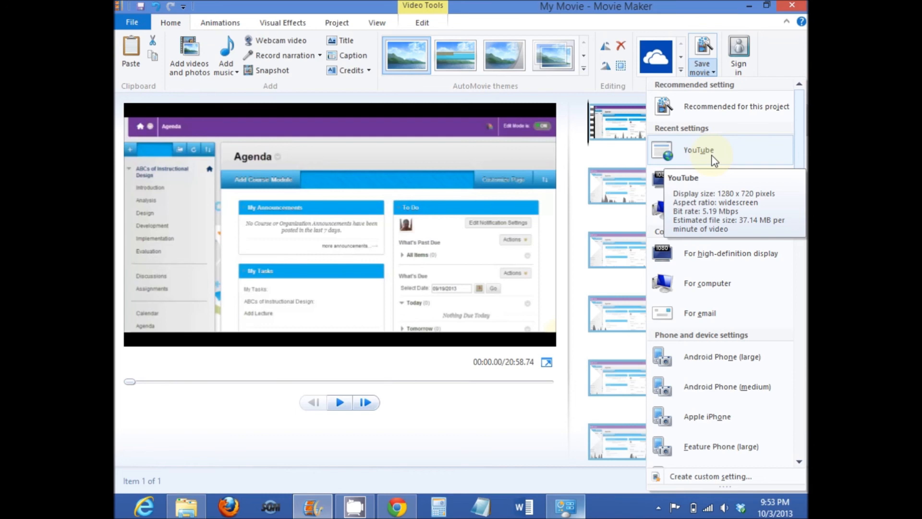
Save the movie using the YouTube 1280 × 720 preset, proposing My Movie.mp4
left_click(698, 150)
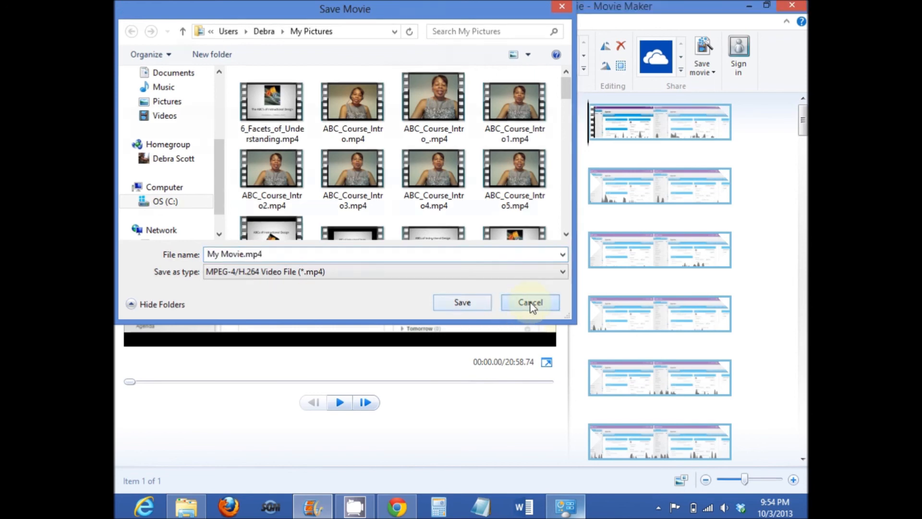
Cancel saving My Movie.mp4, leaving the 20:58 clip unsaved
left_click(529, 301)
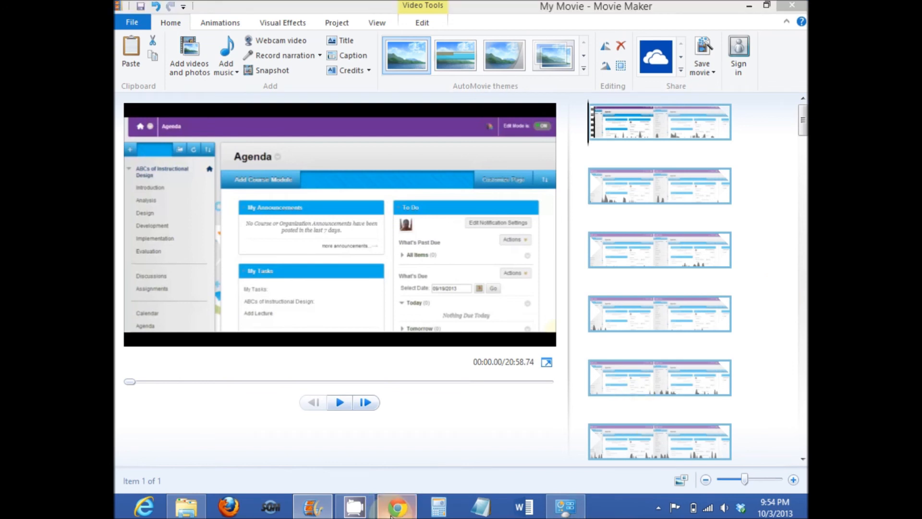
Bring Chrome to the front showing the camstudio.org CamStudio Open Source homepage
left_click(396, 506)
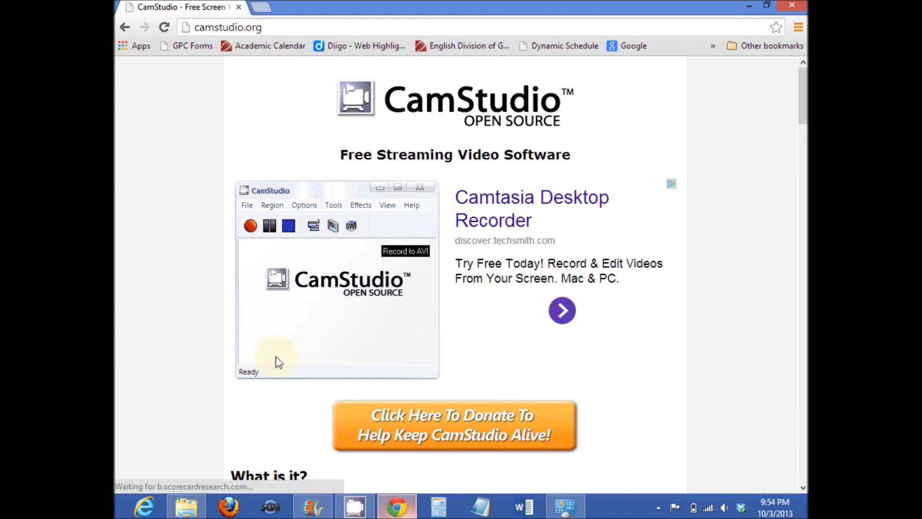
mouse_move(312, 211)
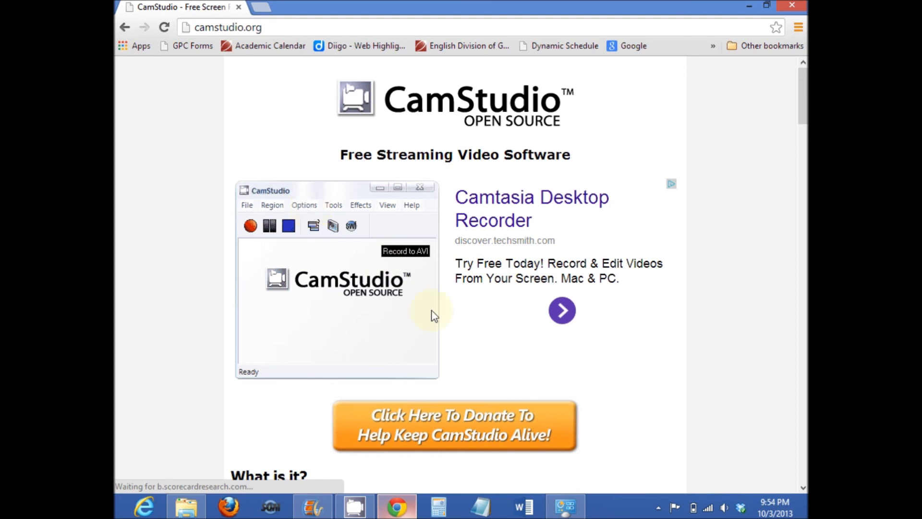
Bring Windows Control Panel back up in Category view over the website
left_click(565, 506)
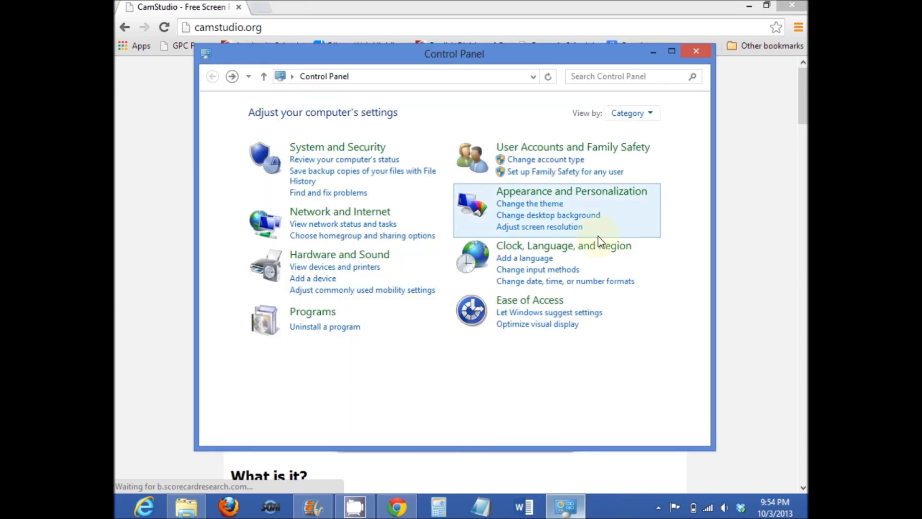
mouse_move(579, 238)
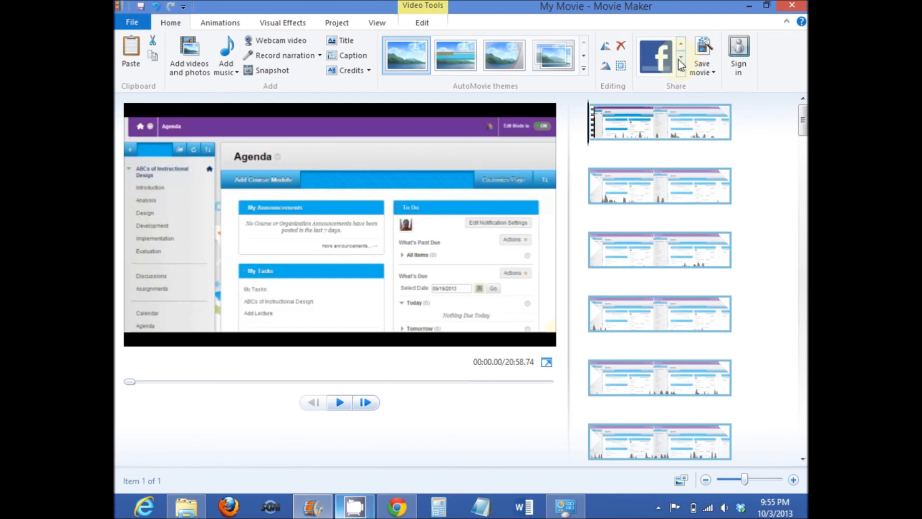
Cycle the Movie Maker Share gallery from Facebook to YouTube
left_click(681, 47)
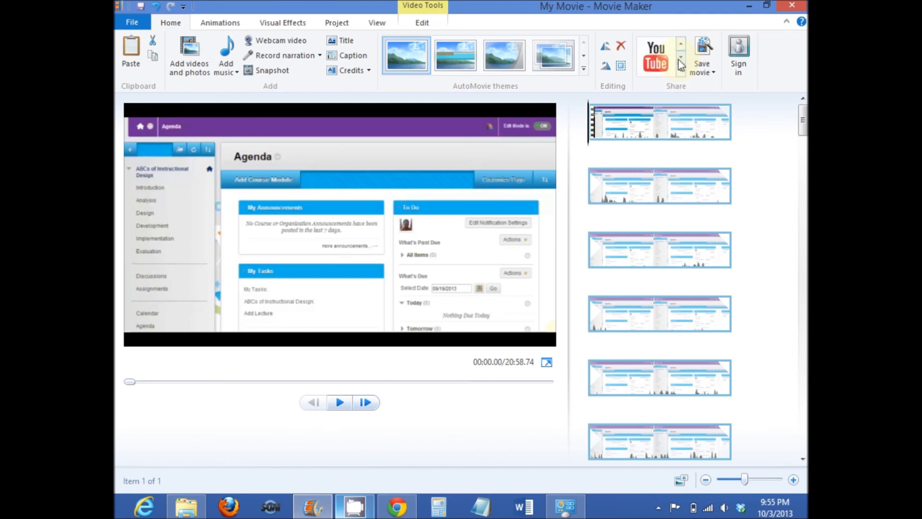